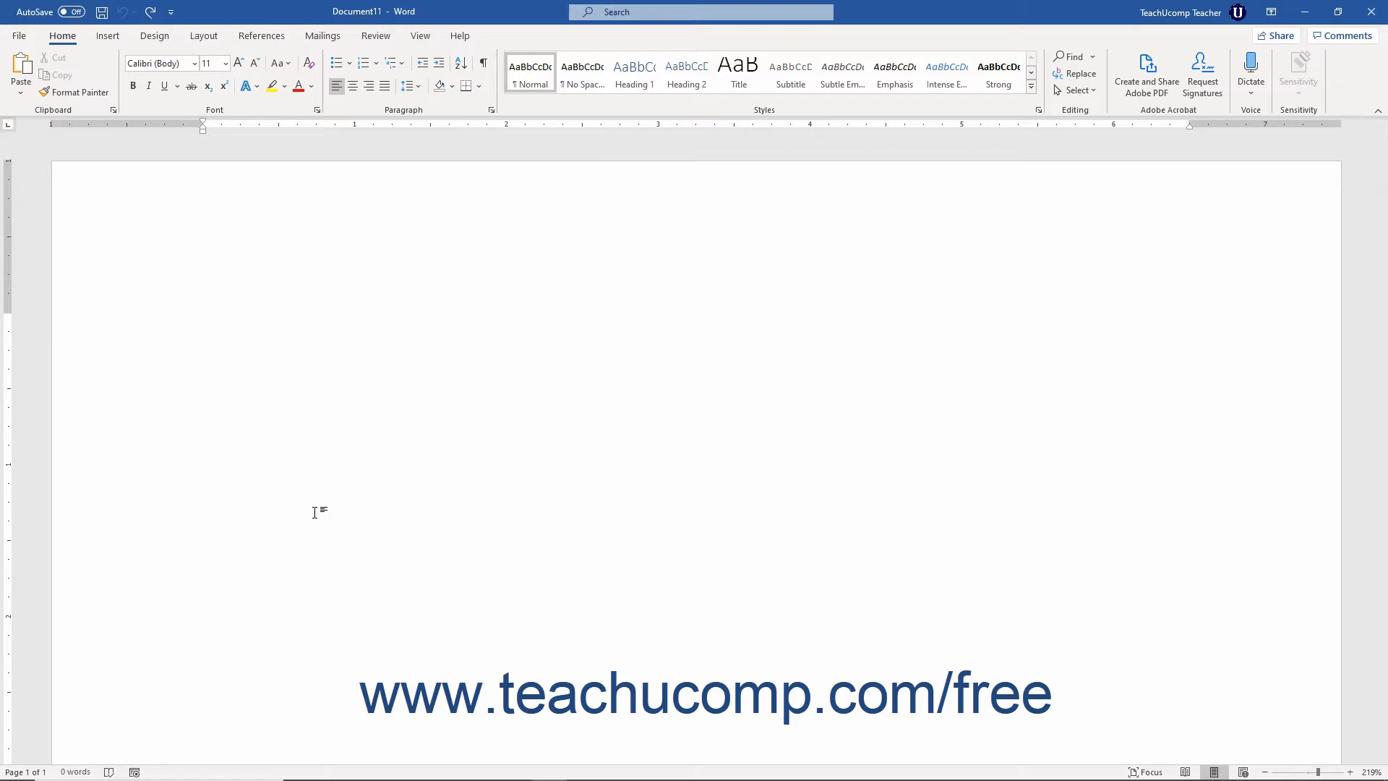
Open Word Options from the File backstage, landing on the General category.
{"action": "left_click", "coordinate": [202, 328]}
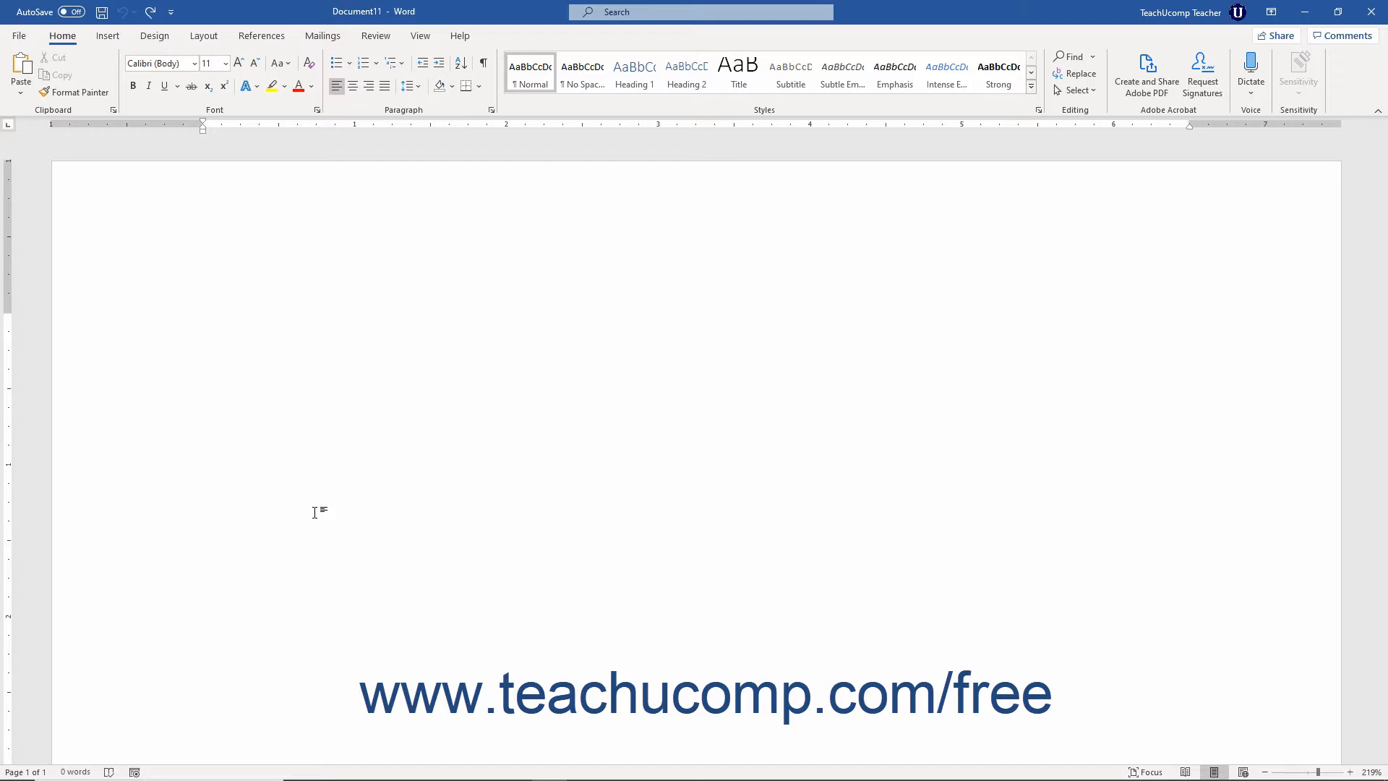
{"action": "left_click", "coordinate": [204, 329]}
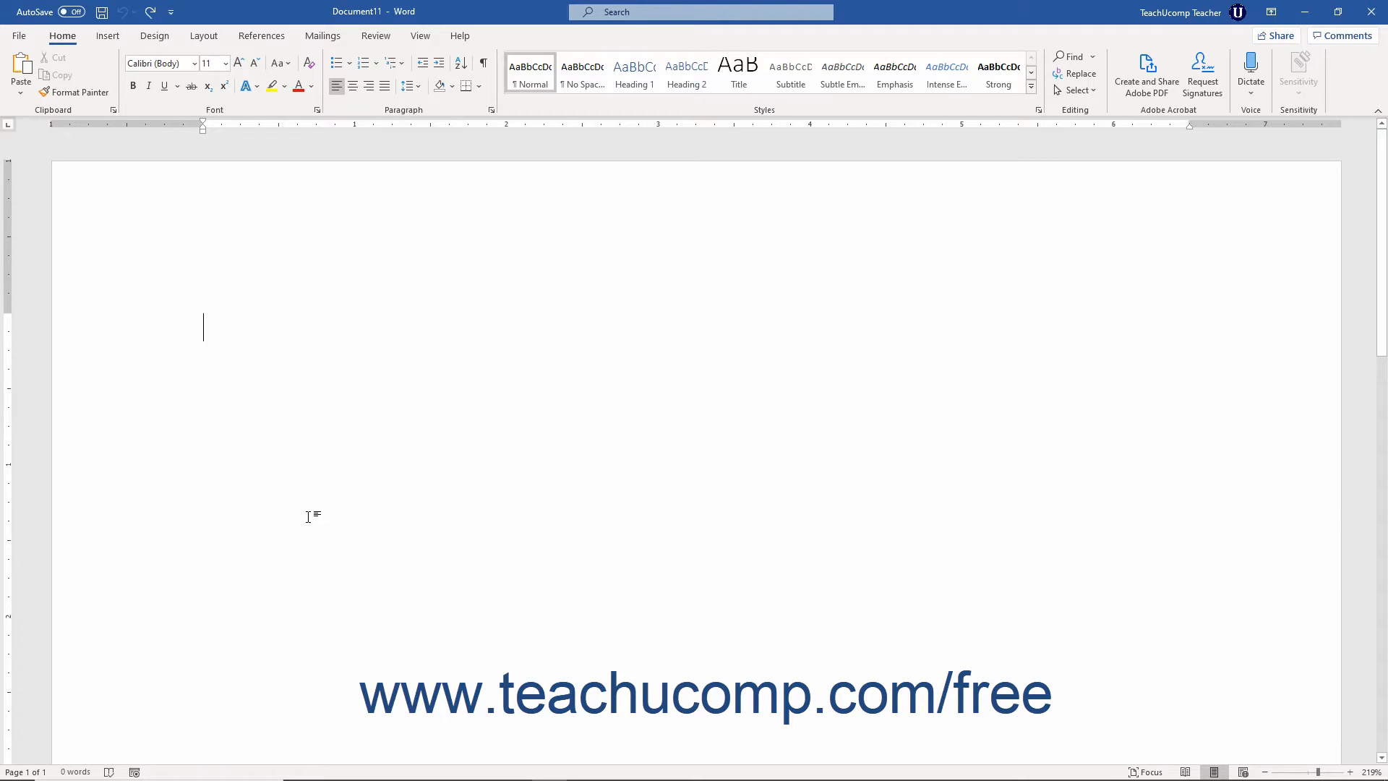
{"action": "mouse_move", "coordinate": [17, 41]}
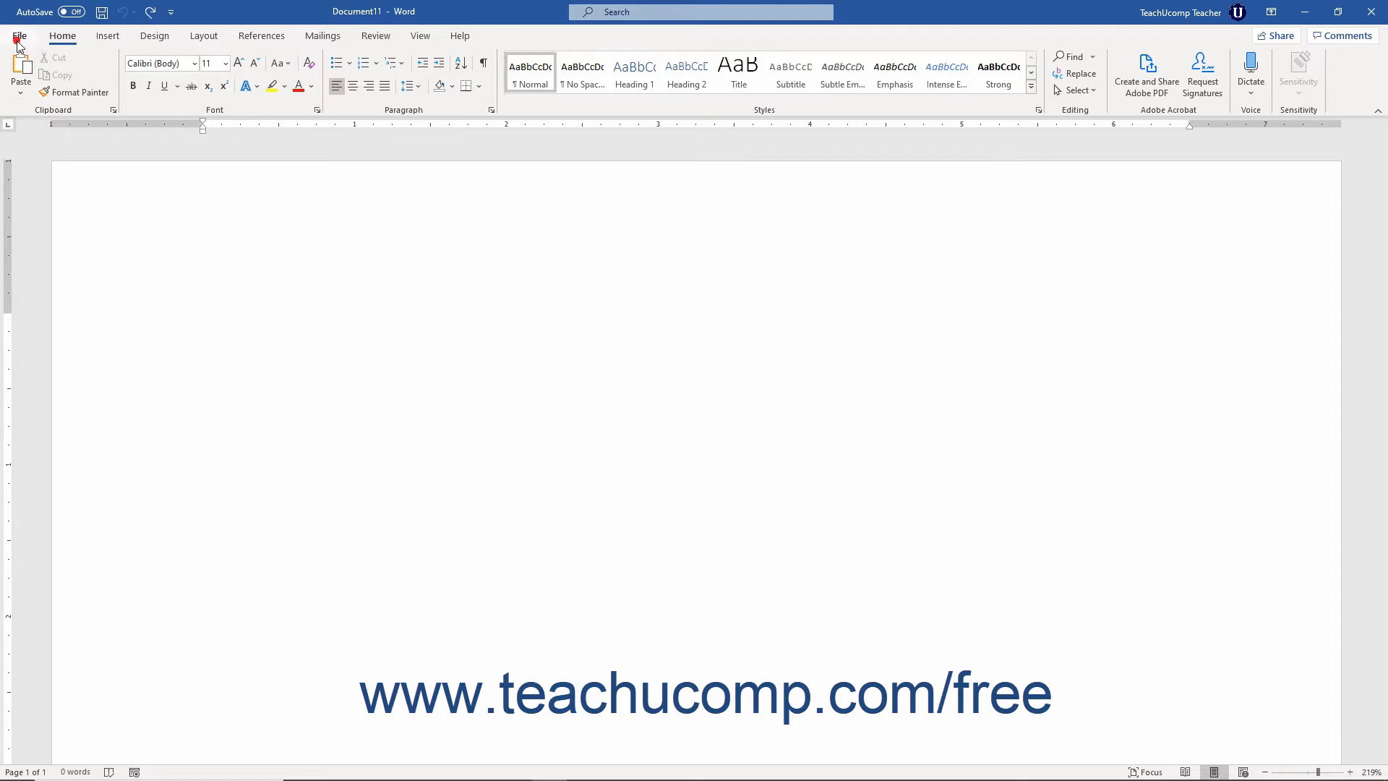
{"action": "left_click", "coordinate": [19, 35]}
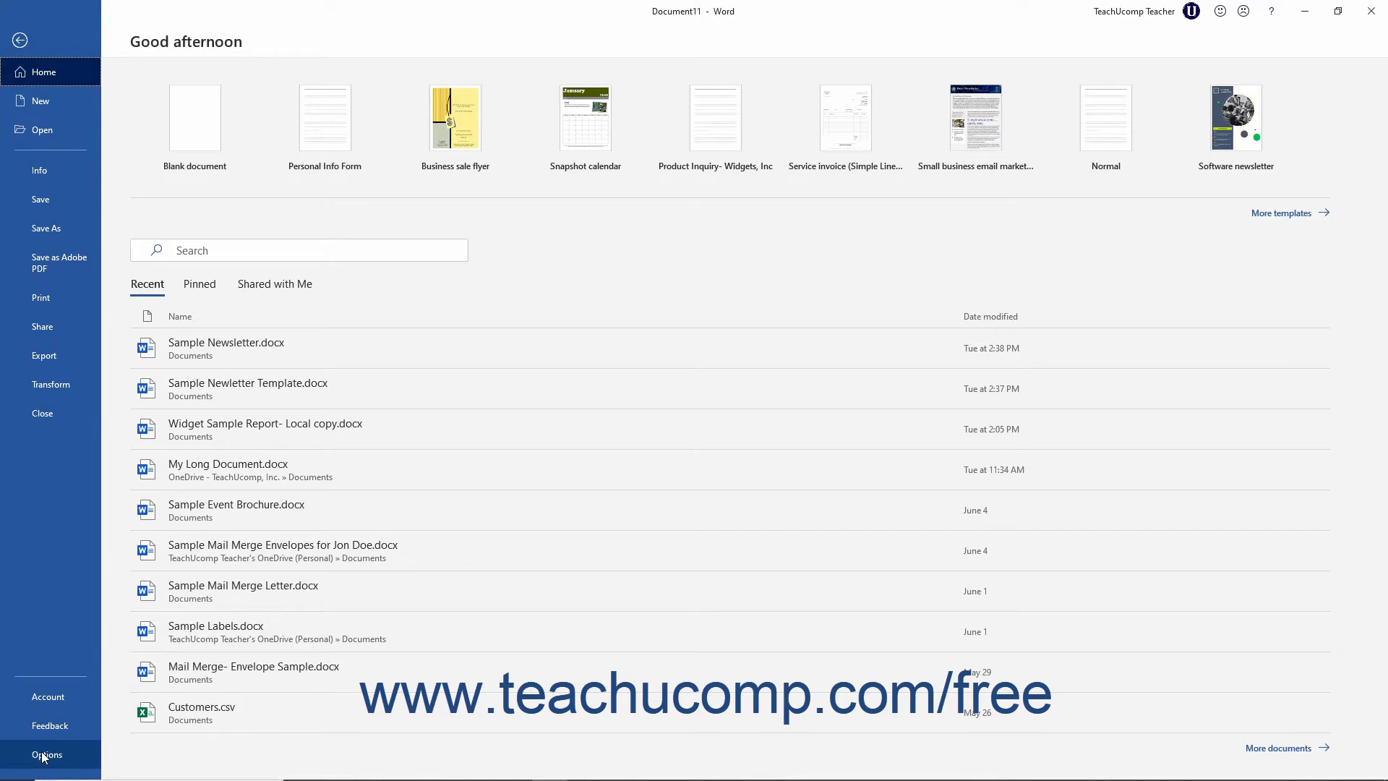
{"action": "left_click", "coordinate": [47, 754]}
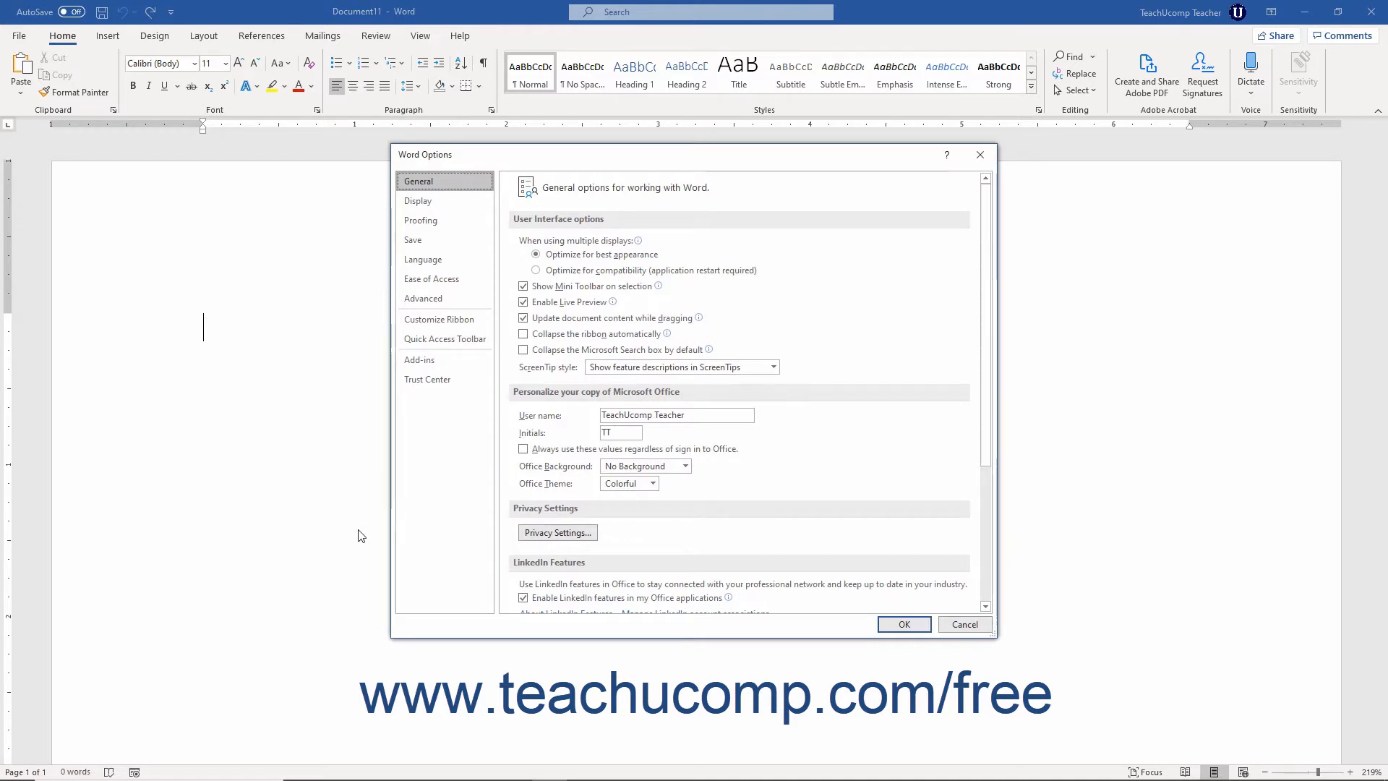
{"action": "mouse_move", "coordinate": [480, 419]}
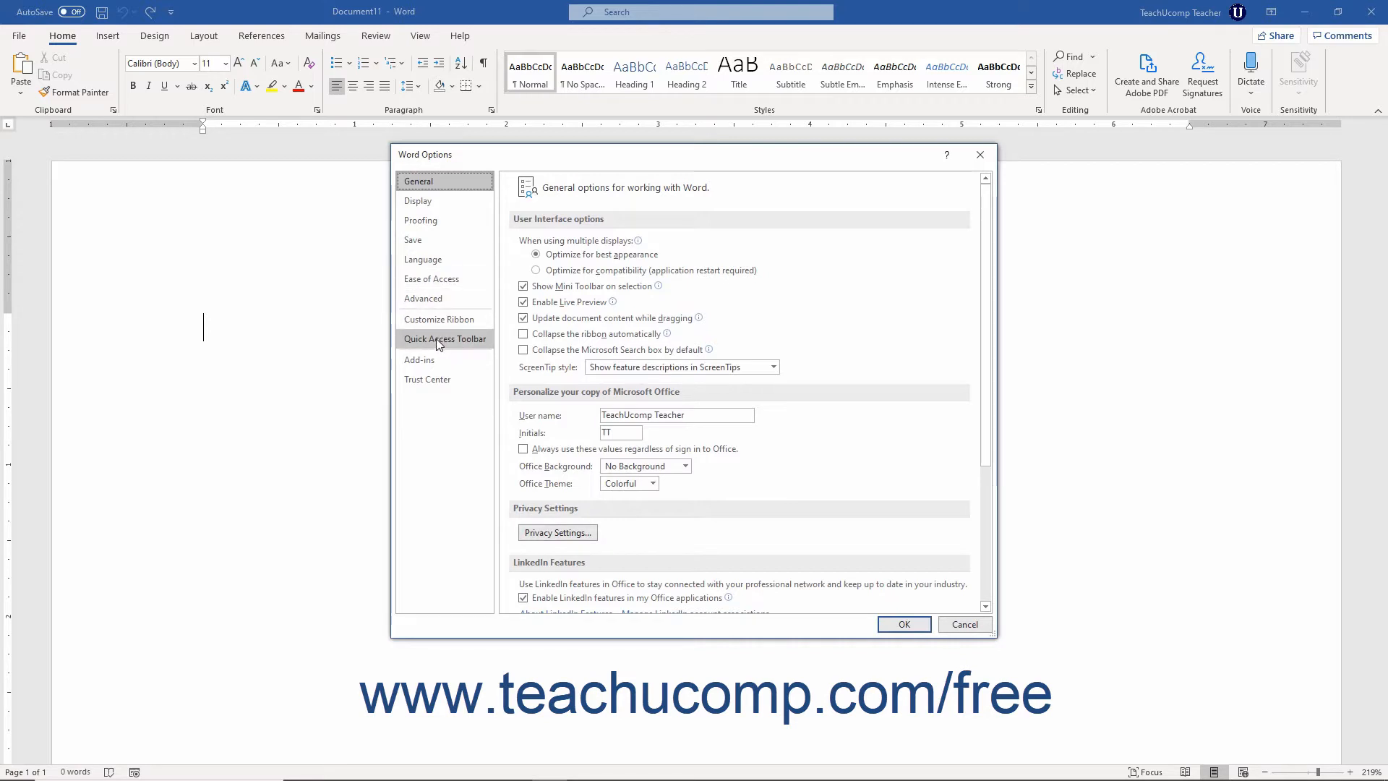
Switch Word Options to the Save category with AutoRecover and file-location settings.
{"action": "left_click", "coordinate": [412, 239]}
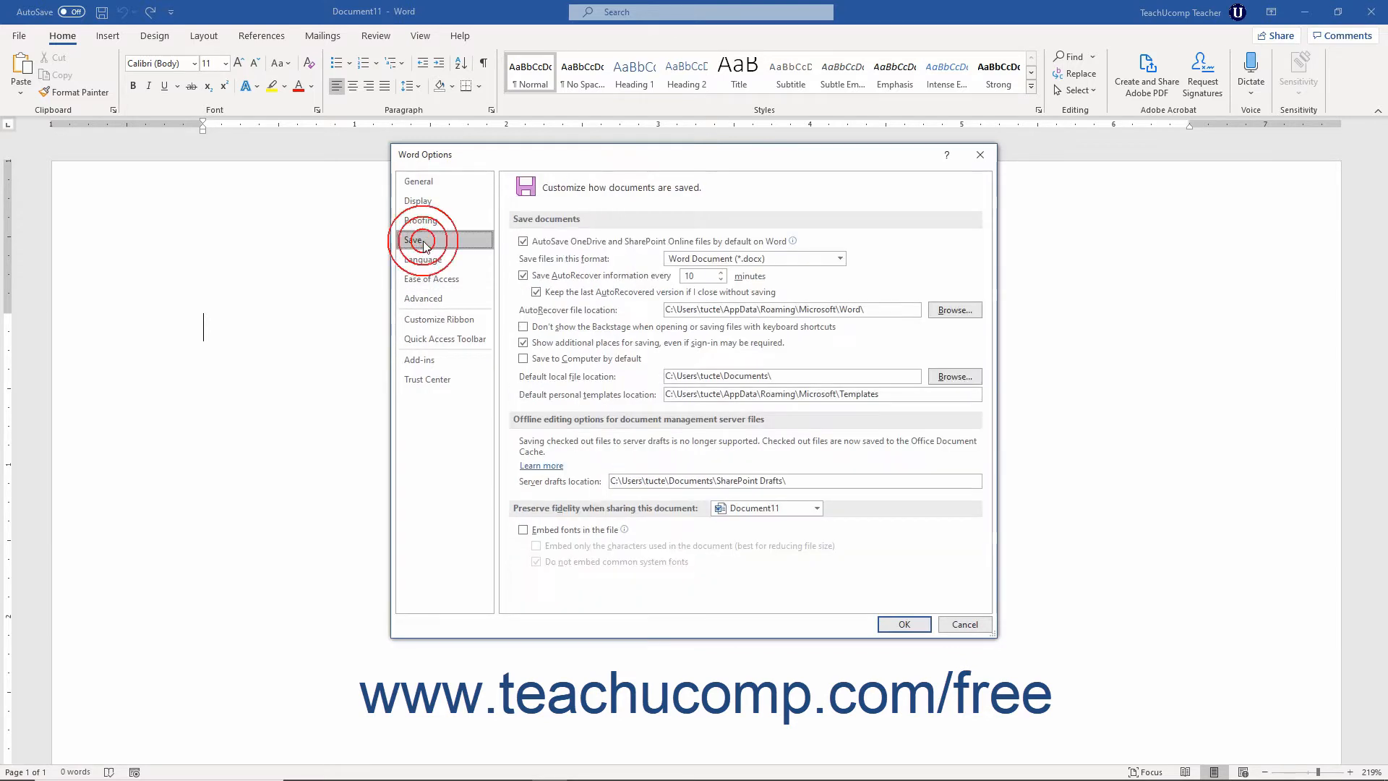
{"action": "left_click", "coordinate": [413, 239]}
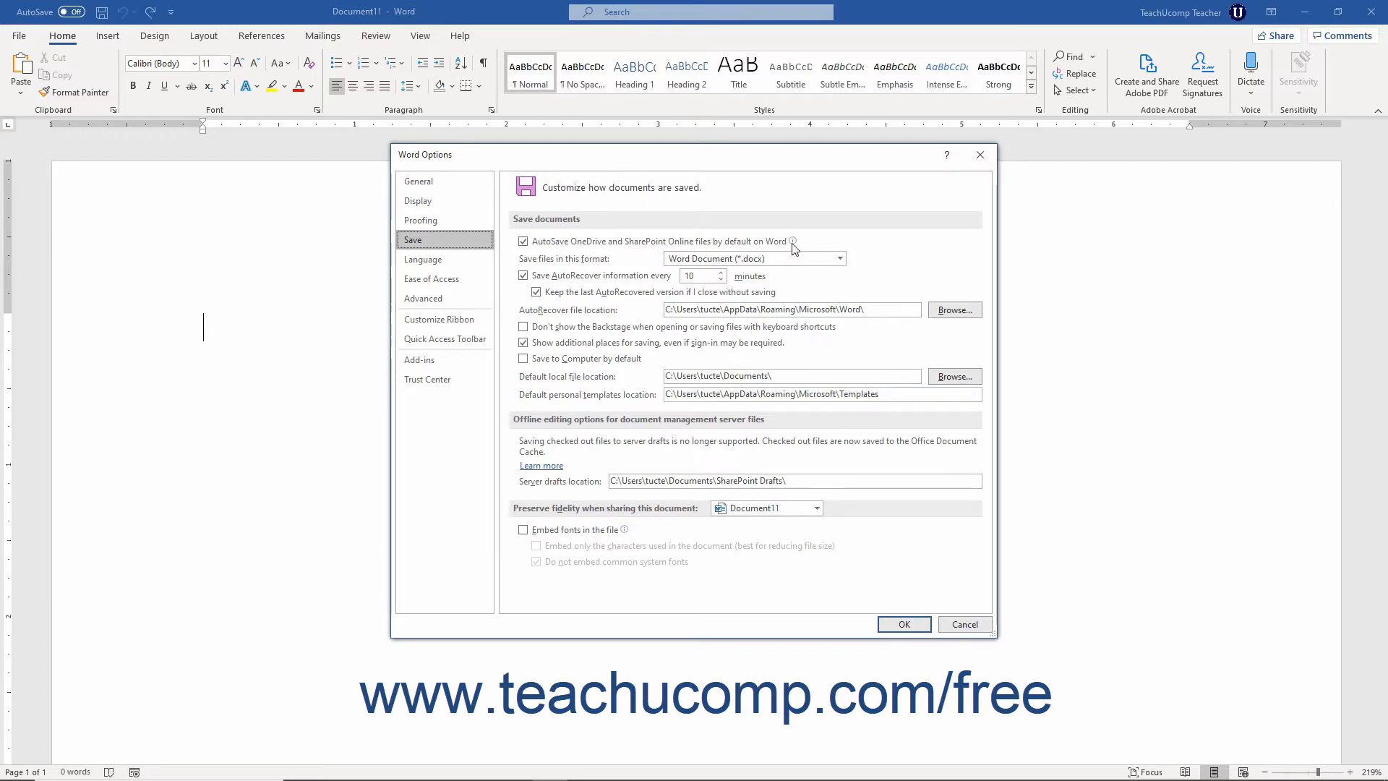
{"action": "mouse_move", "coordinate": [790, 242]}
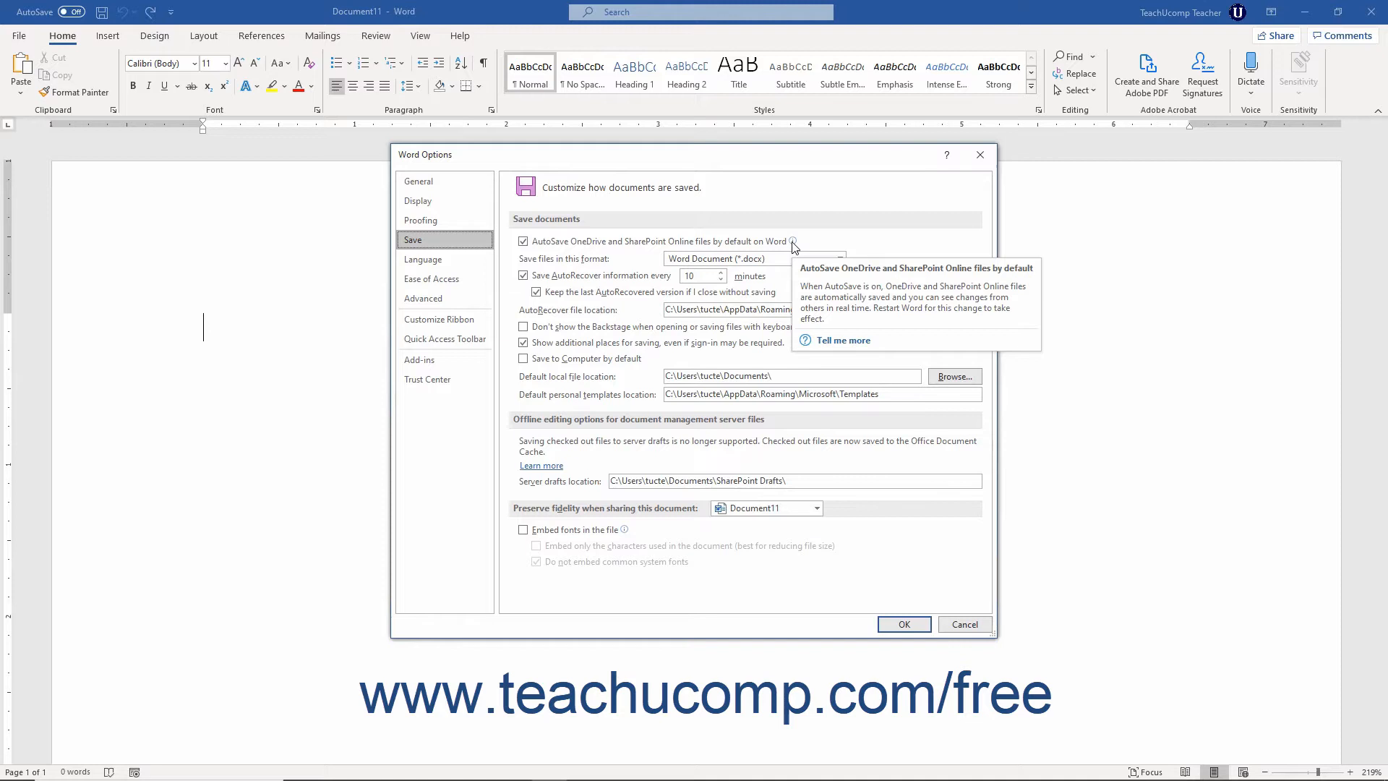
{"action": "mouse_move", "coordinate": [454, 199]}
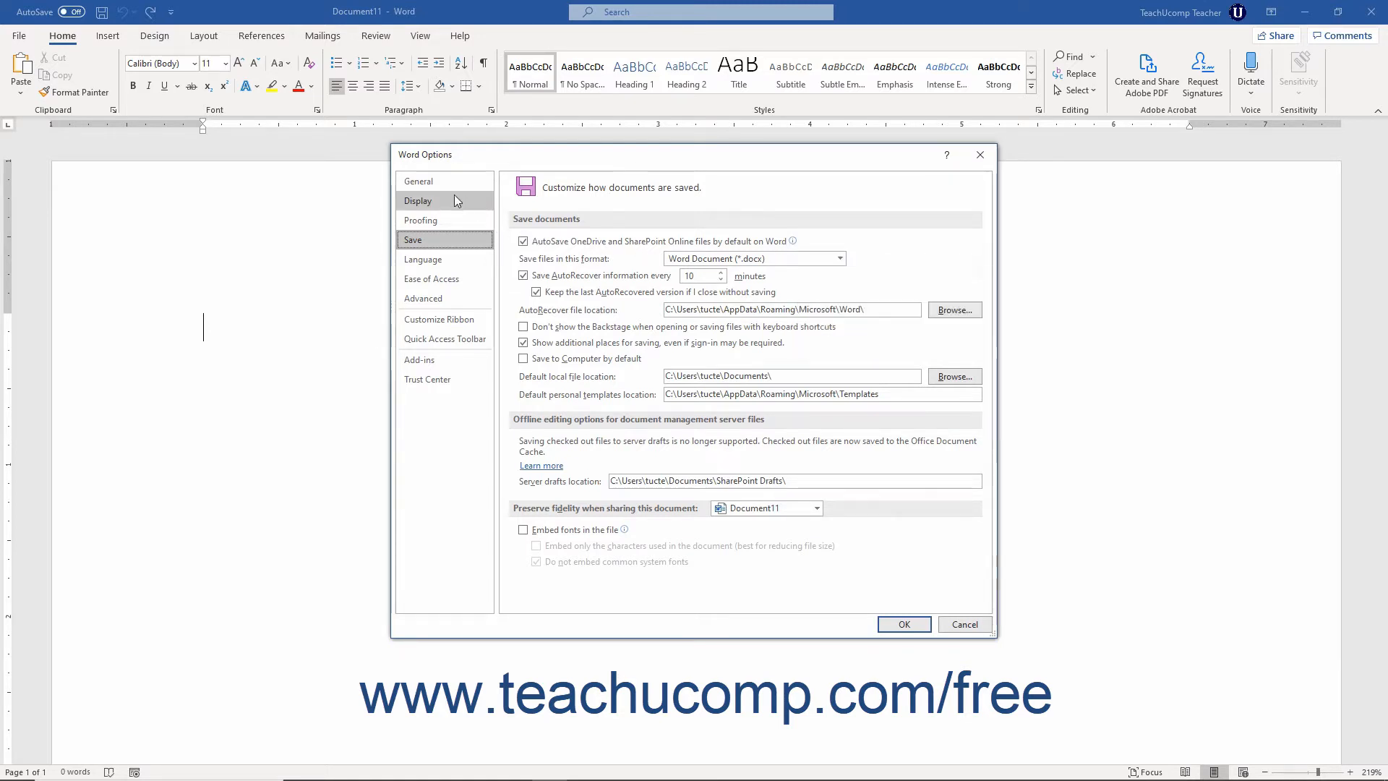
Return to the General category and scroll through interface, user name and theme settings.
{"action": "left_click", "coordinate": [418, 180]}
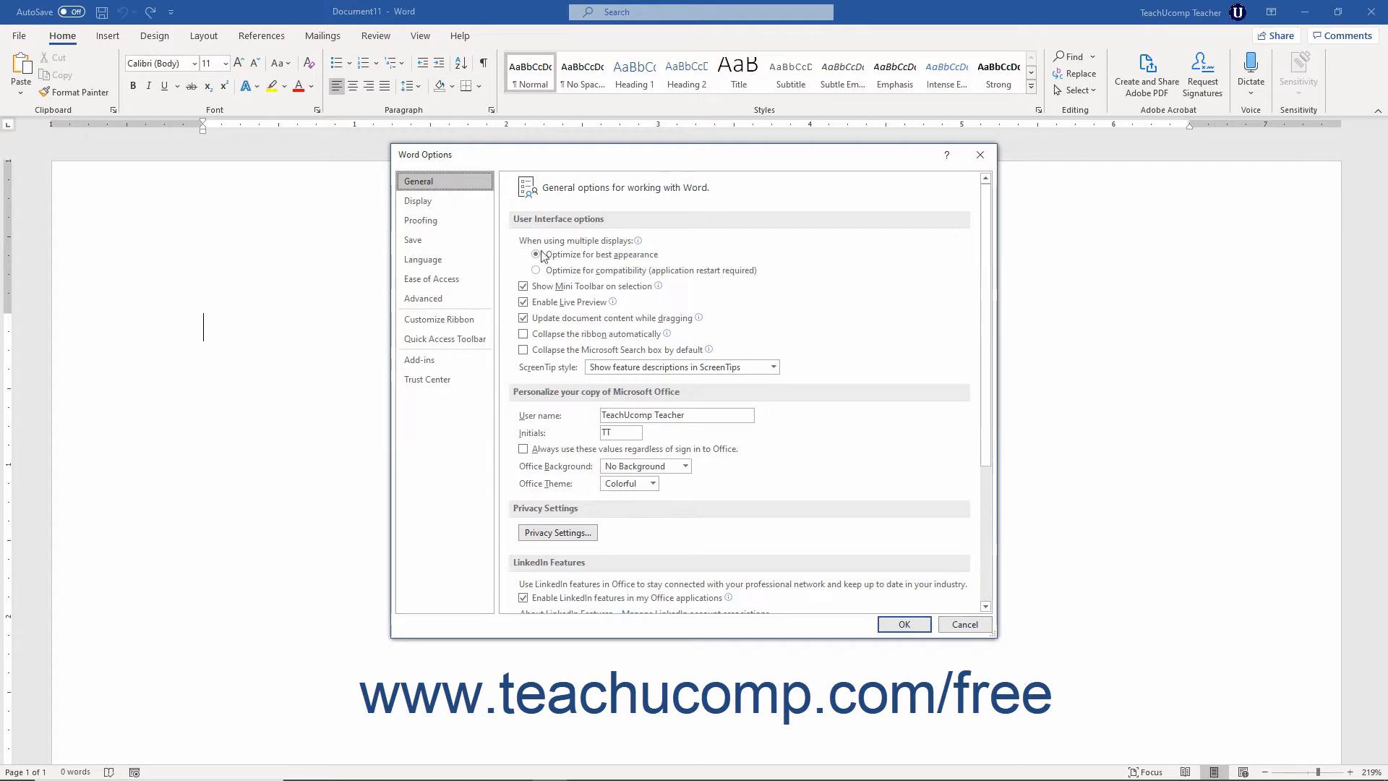
{"action": "left_click", "coordinate": [537, 254]}
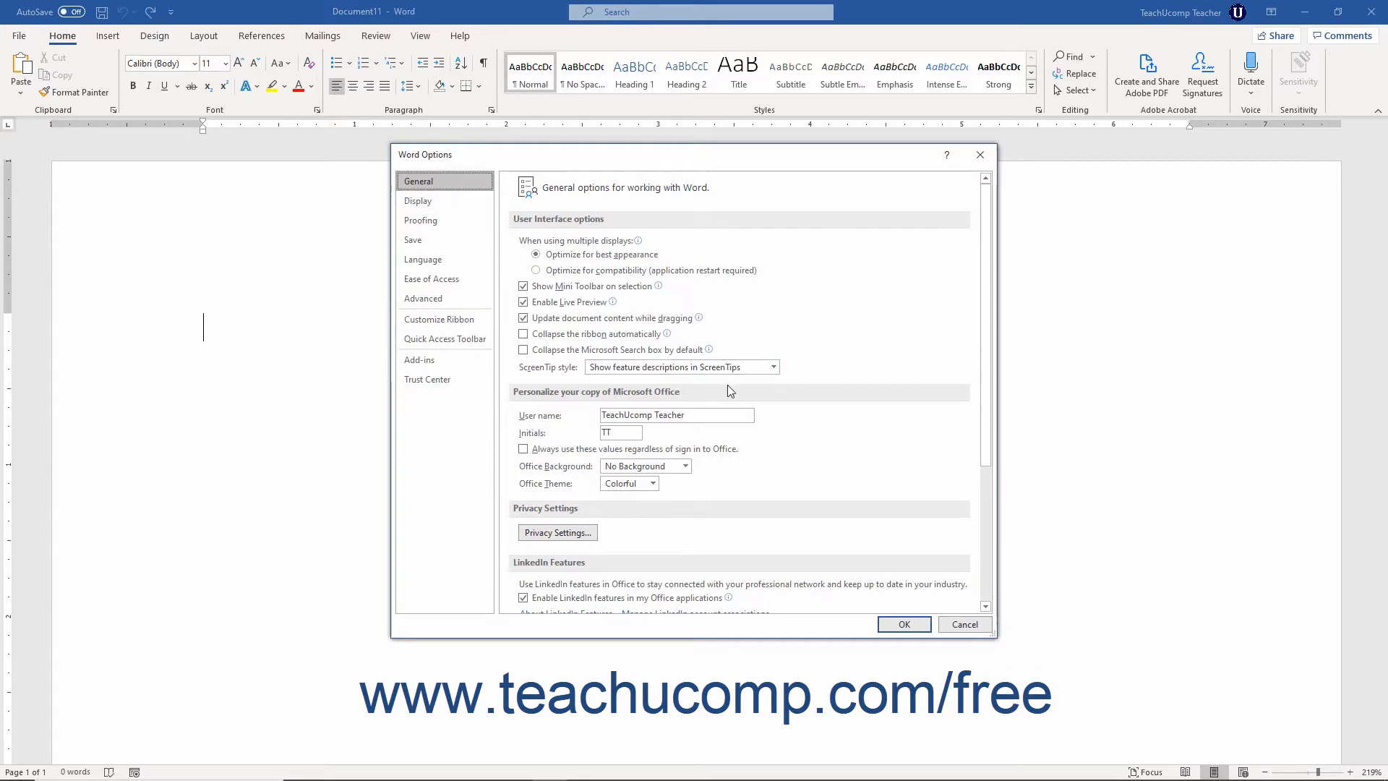
{"action": "mouse_move", "coordinate": [778, 427]}
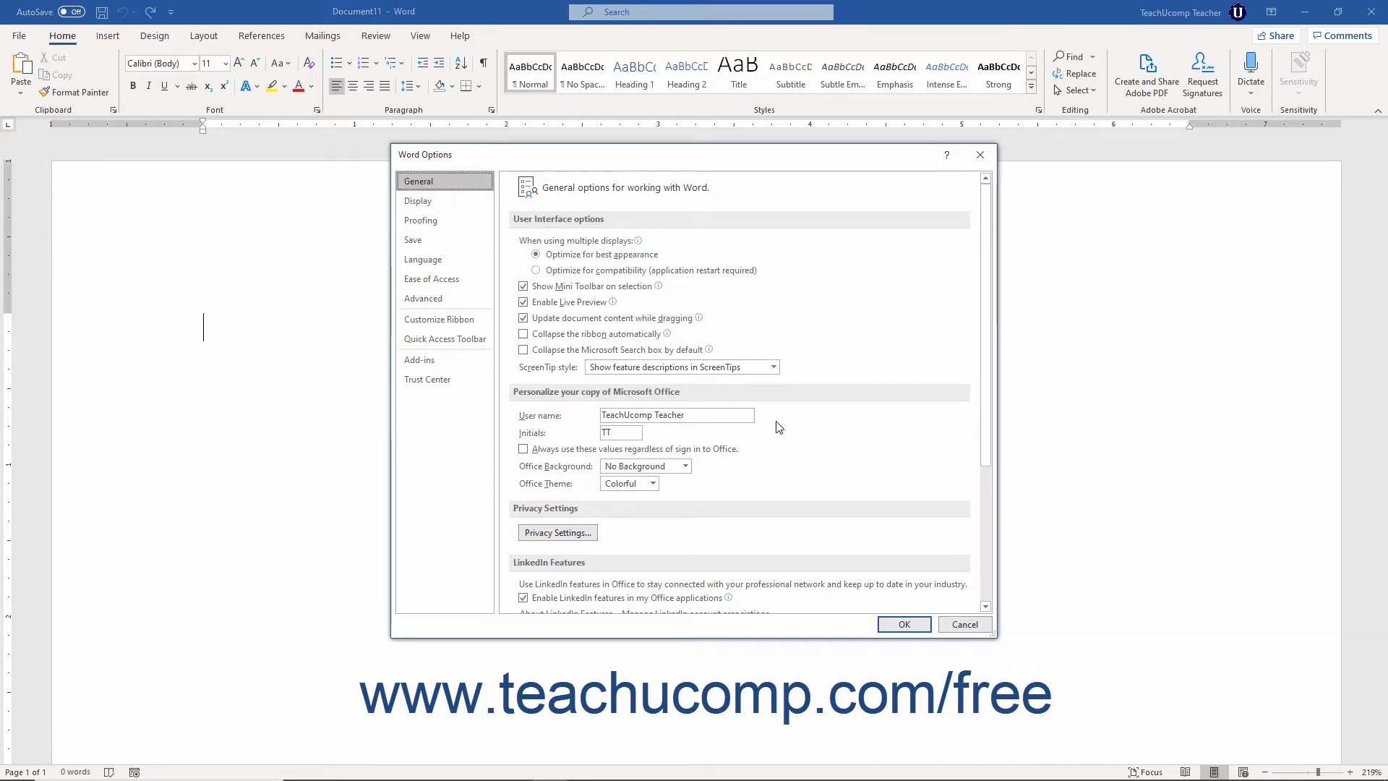
{"action": "scroll", "scroll_direction": "down", "scroll_amount": 3}
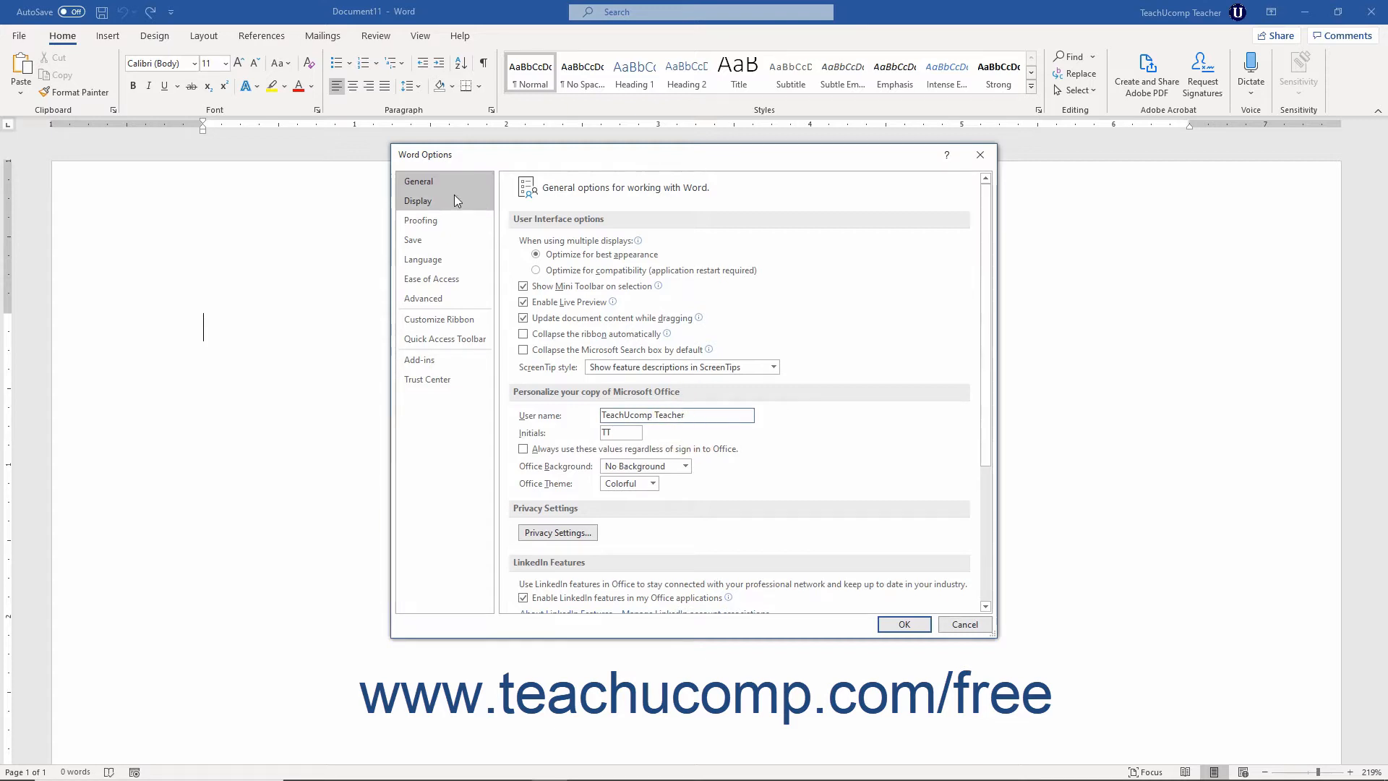
View the Display category, then the Proofing category with AutoCorrect and spelling settings.
{"action": "left_click", "coordinate": [418, 199]}
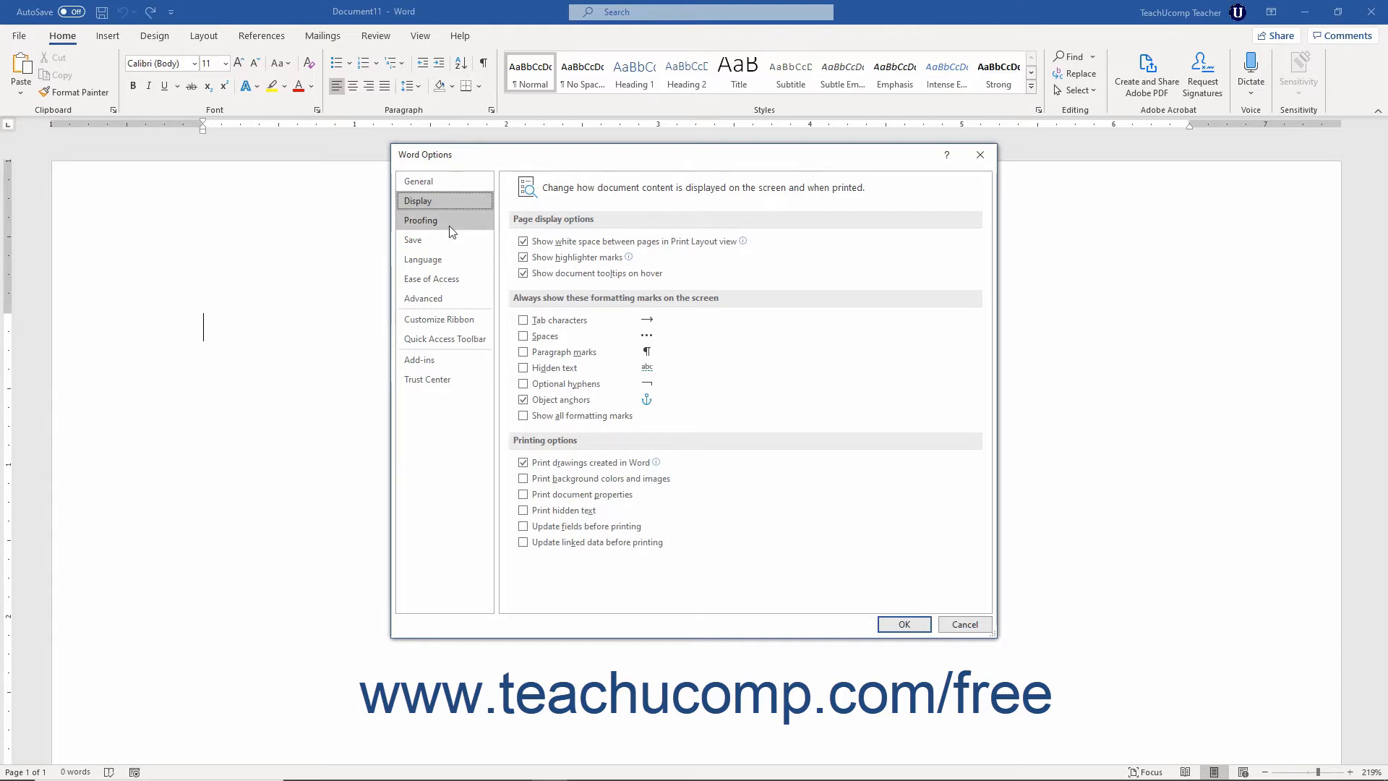
{"action": "left_click", "coordinate": [420, 220]}
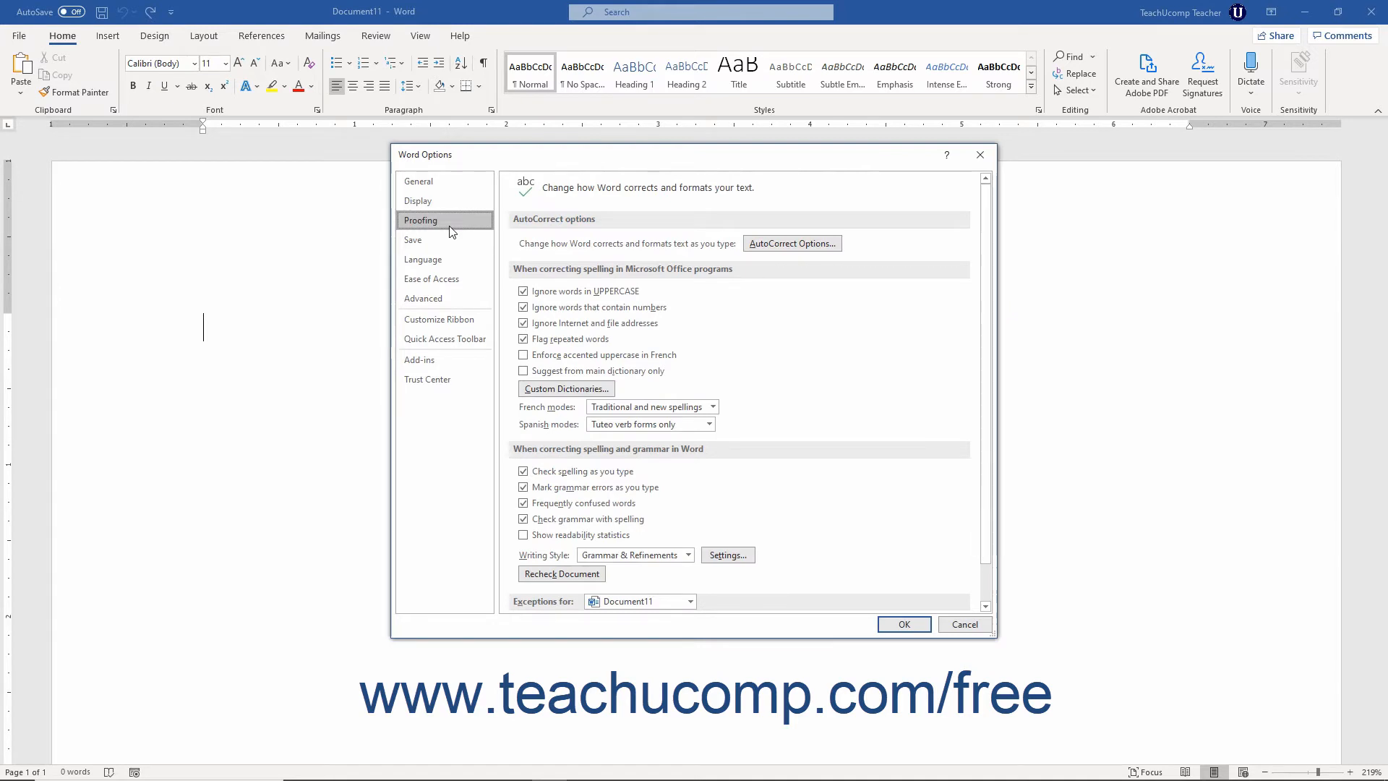
{"action": "mouse_move", "coordinate": [691, 279]}
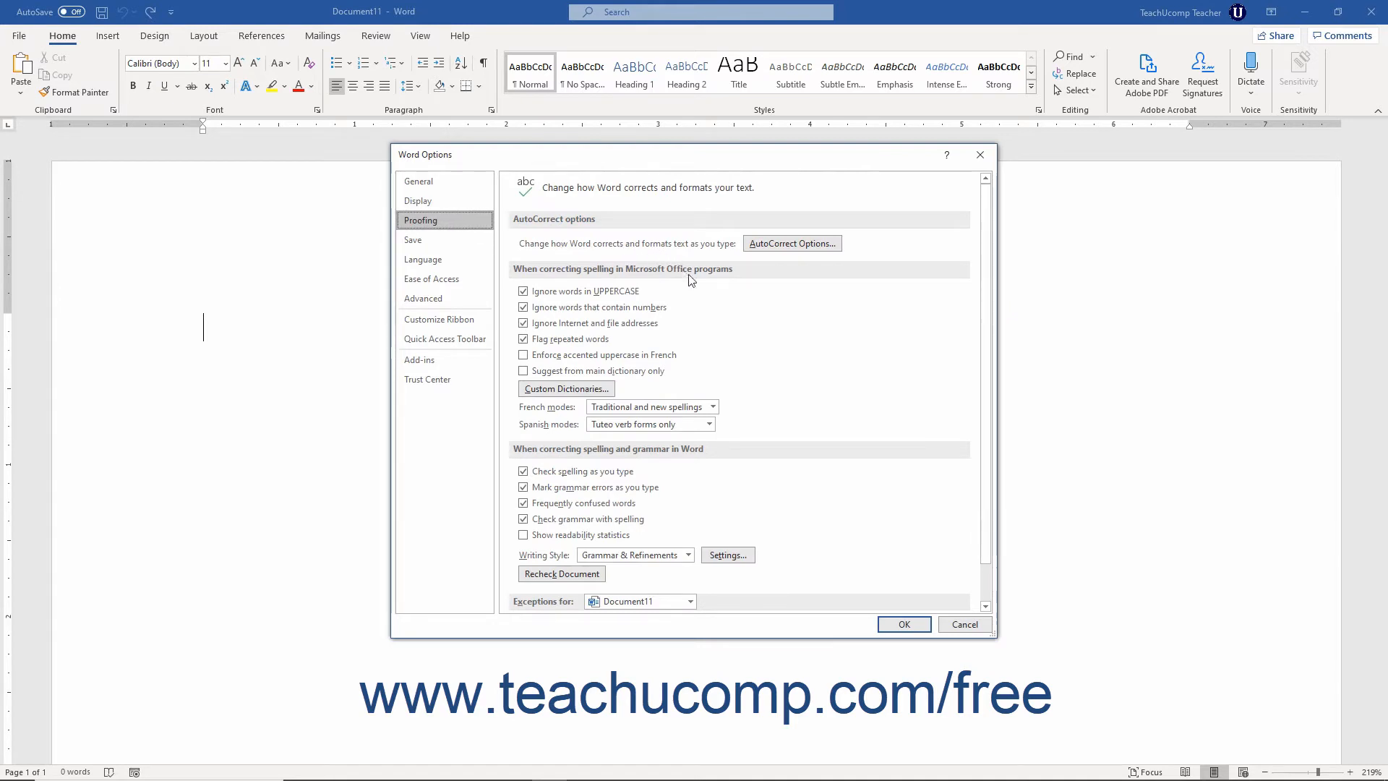
{"action": "mouse_move", "coordinate": [698, 295]}
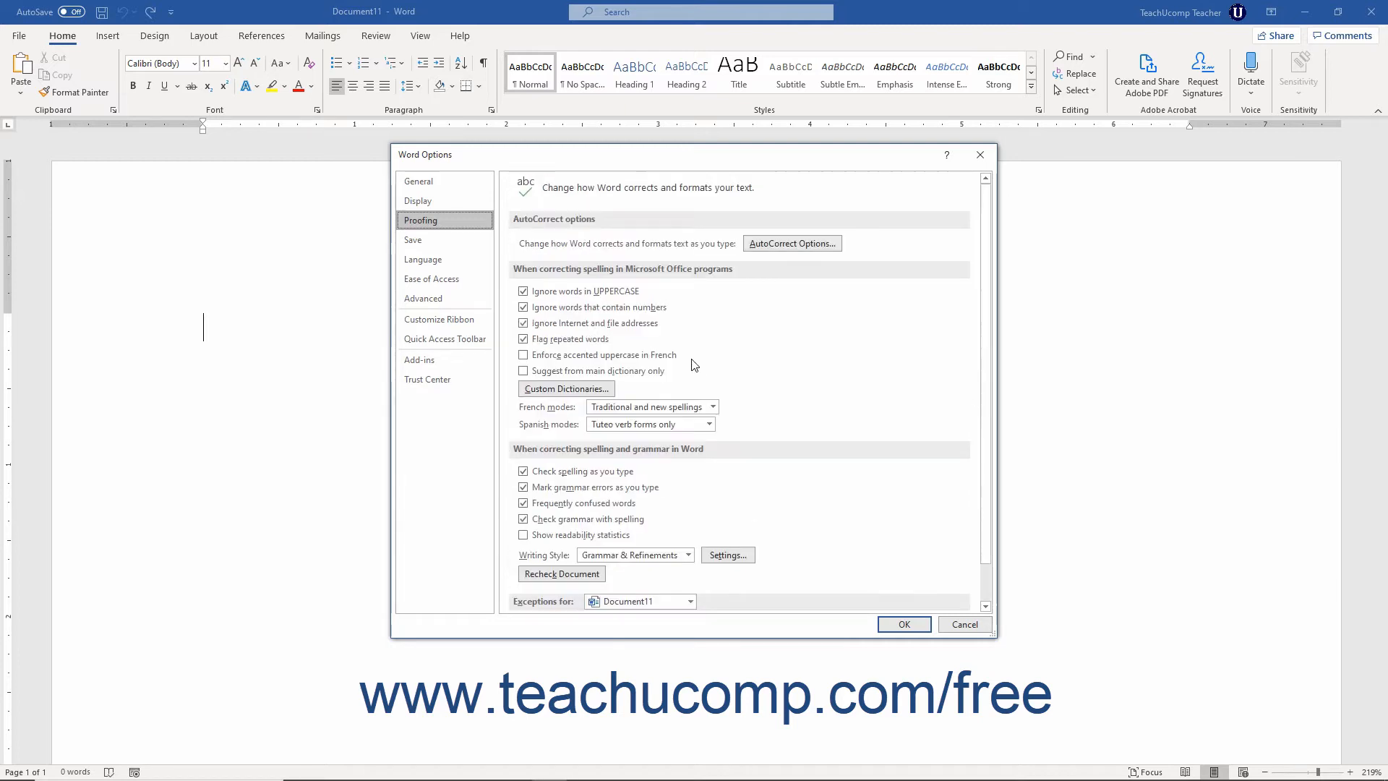
Back in the Save category, review the 'Save files in this format' dropdown choices.
{"action": "left_click", "coordinate": [412, 238]}
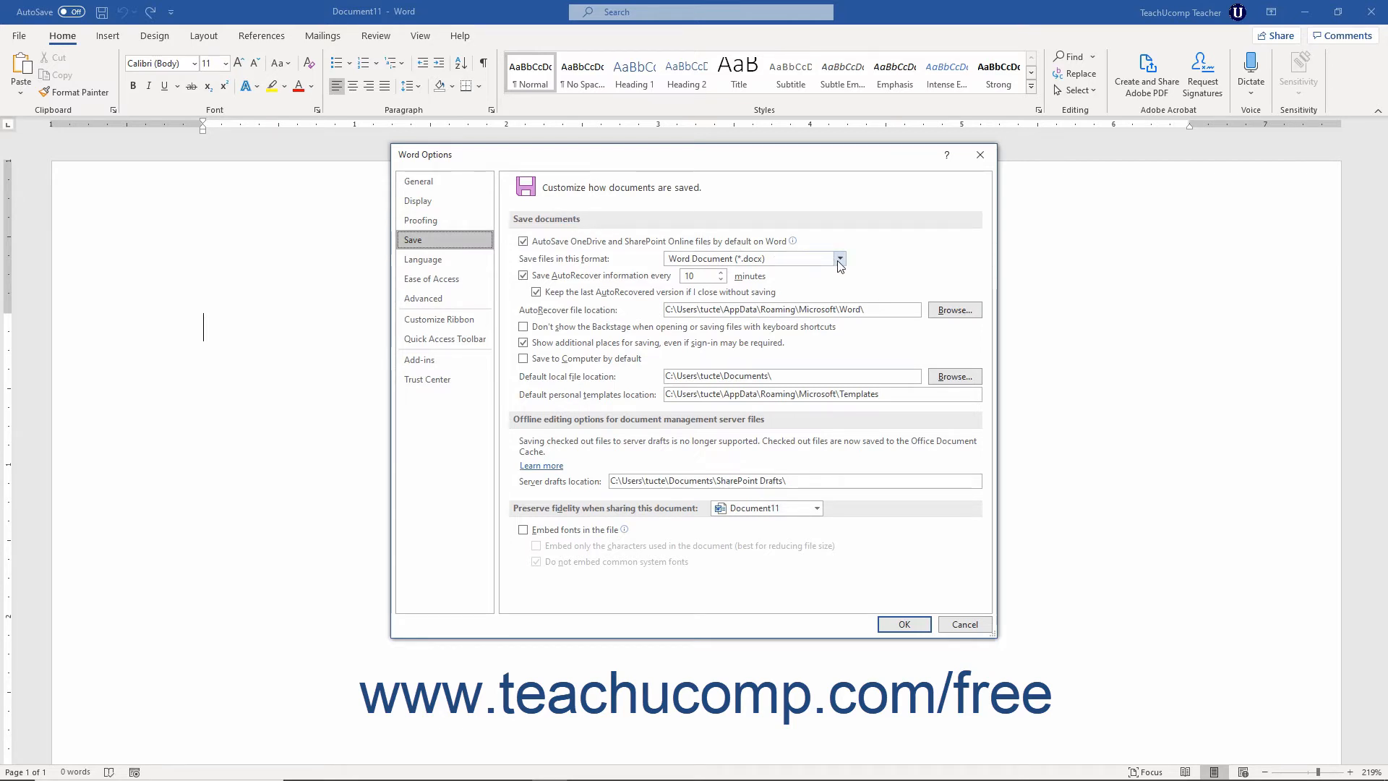
{"action": "left_click", "coordinate": [839, 259]}
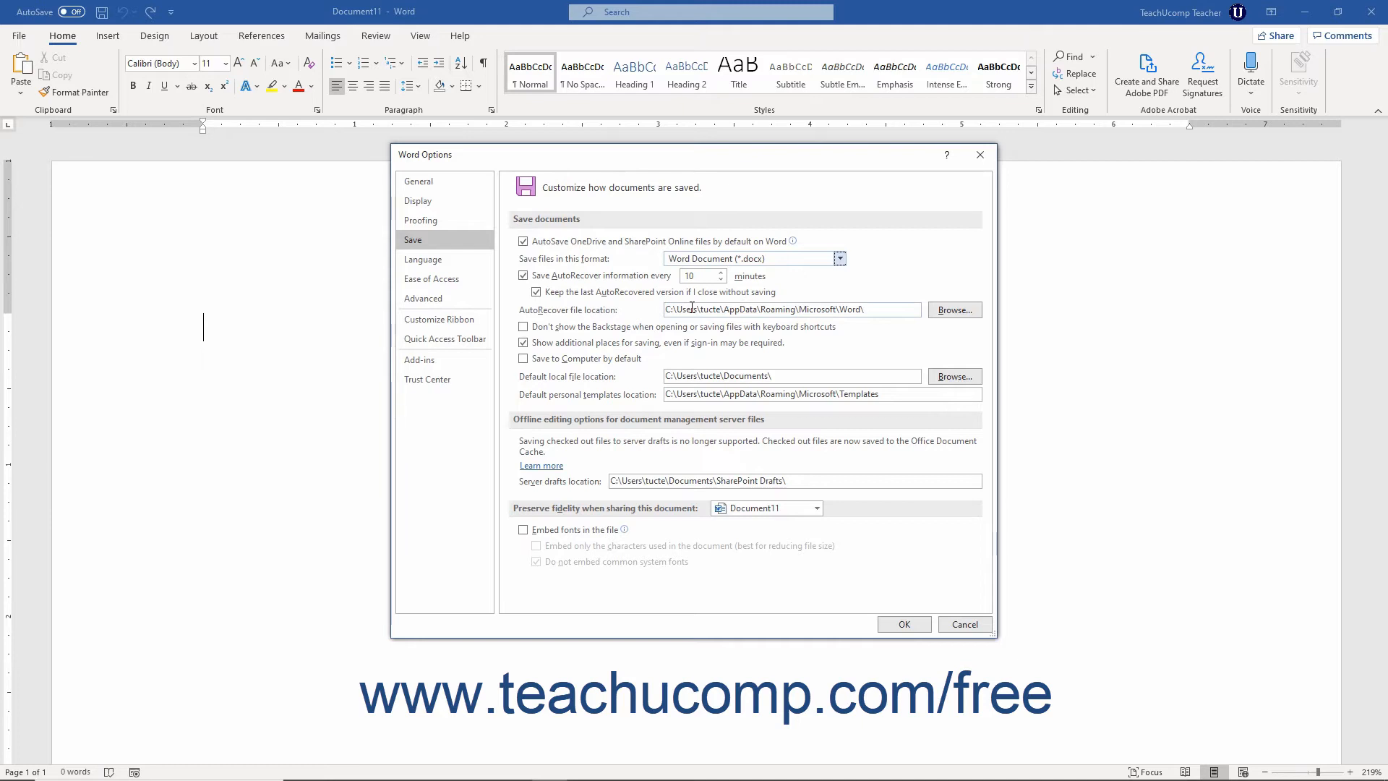
{"action": "left_click", "coordinate": [523, 325]}
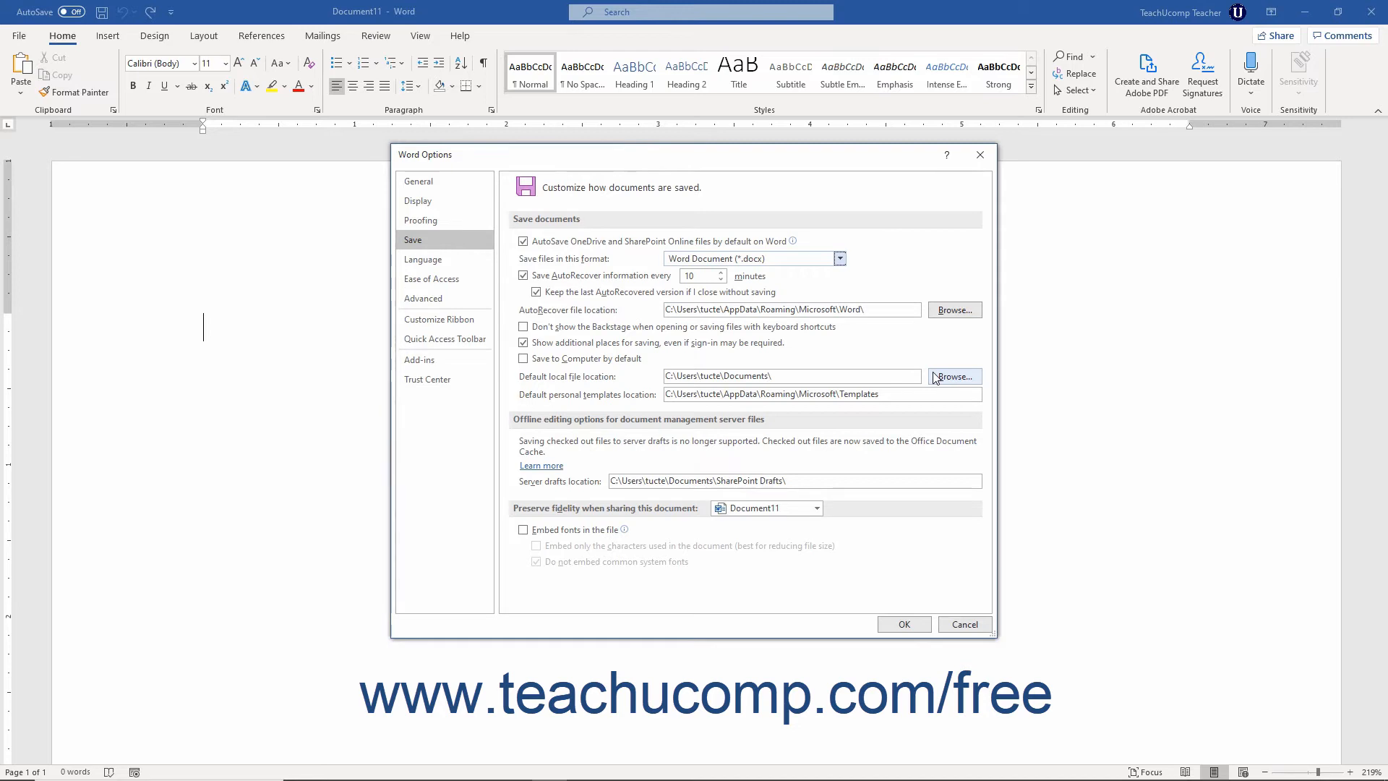
{"action": "left_click", "coordinate": [952, 376]}
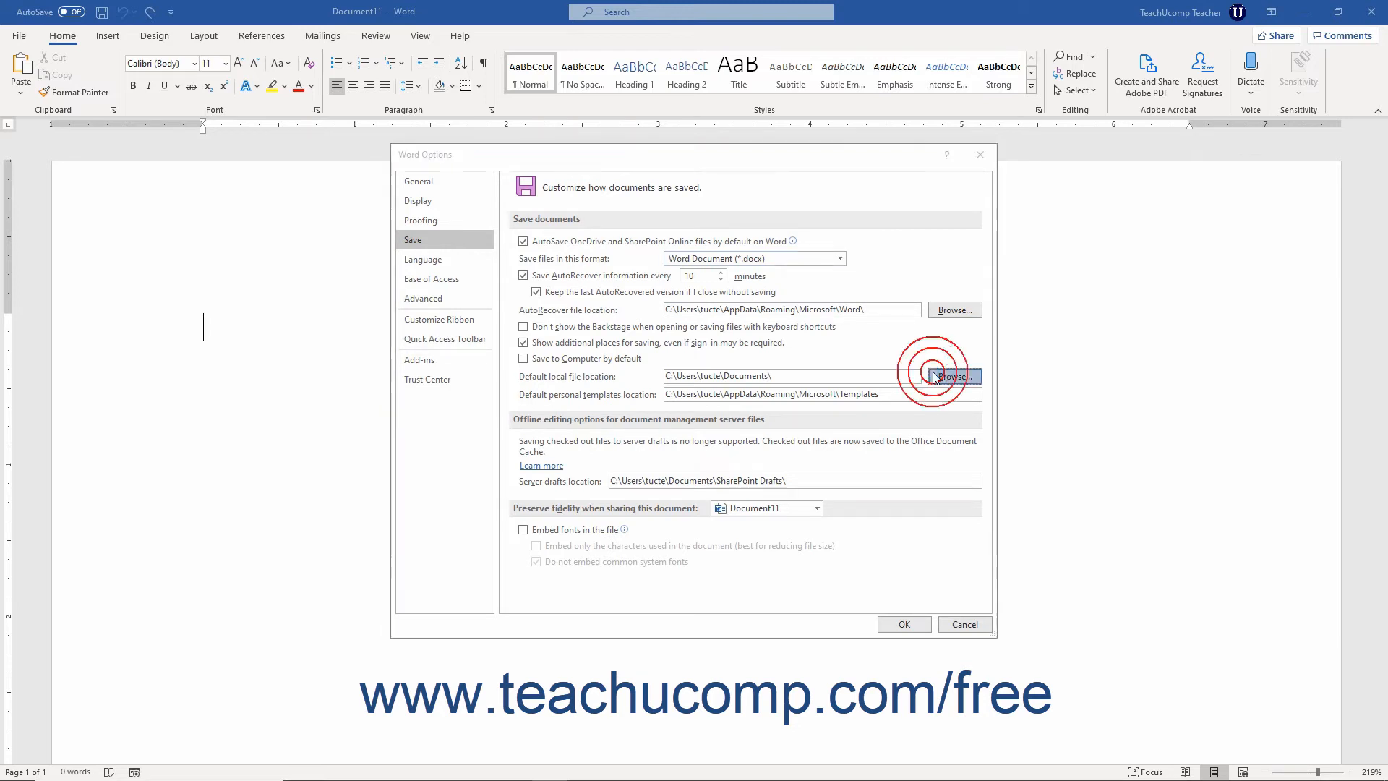
{"action": "left_click", "coordinate": [953, 376]}
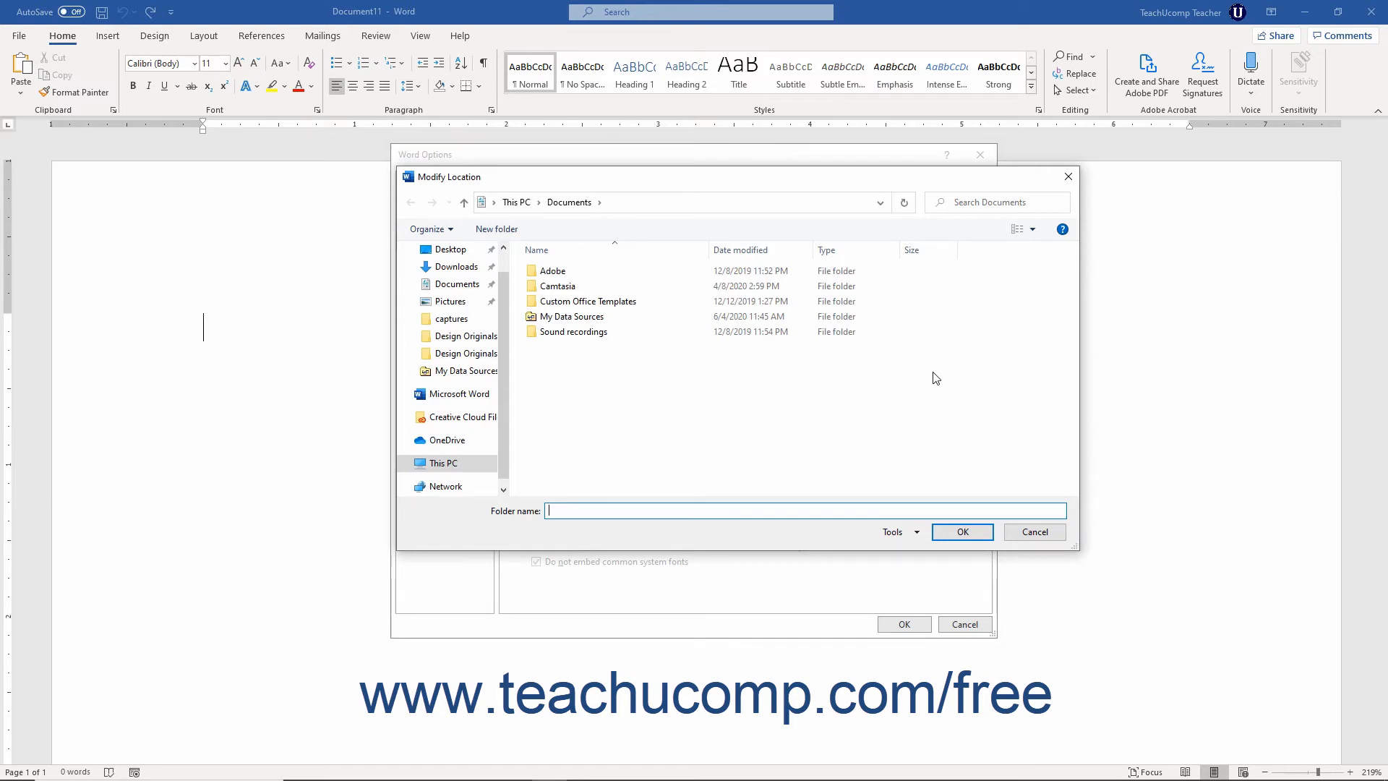
{"action": "mouse_move", "coordinate": [997, 429]}
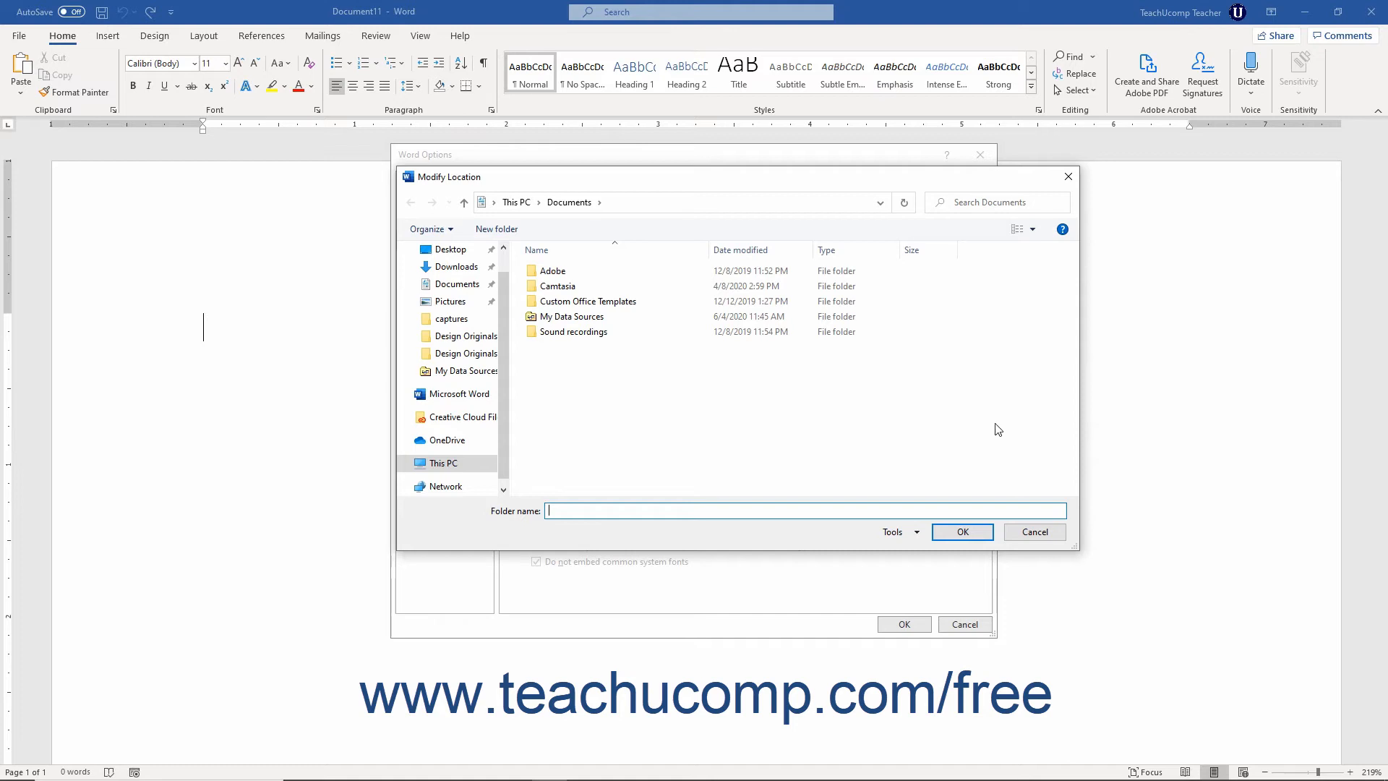
{"action": "left_click", "coordinate": [1034, 530]}
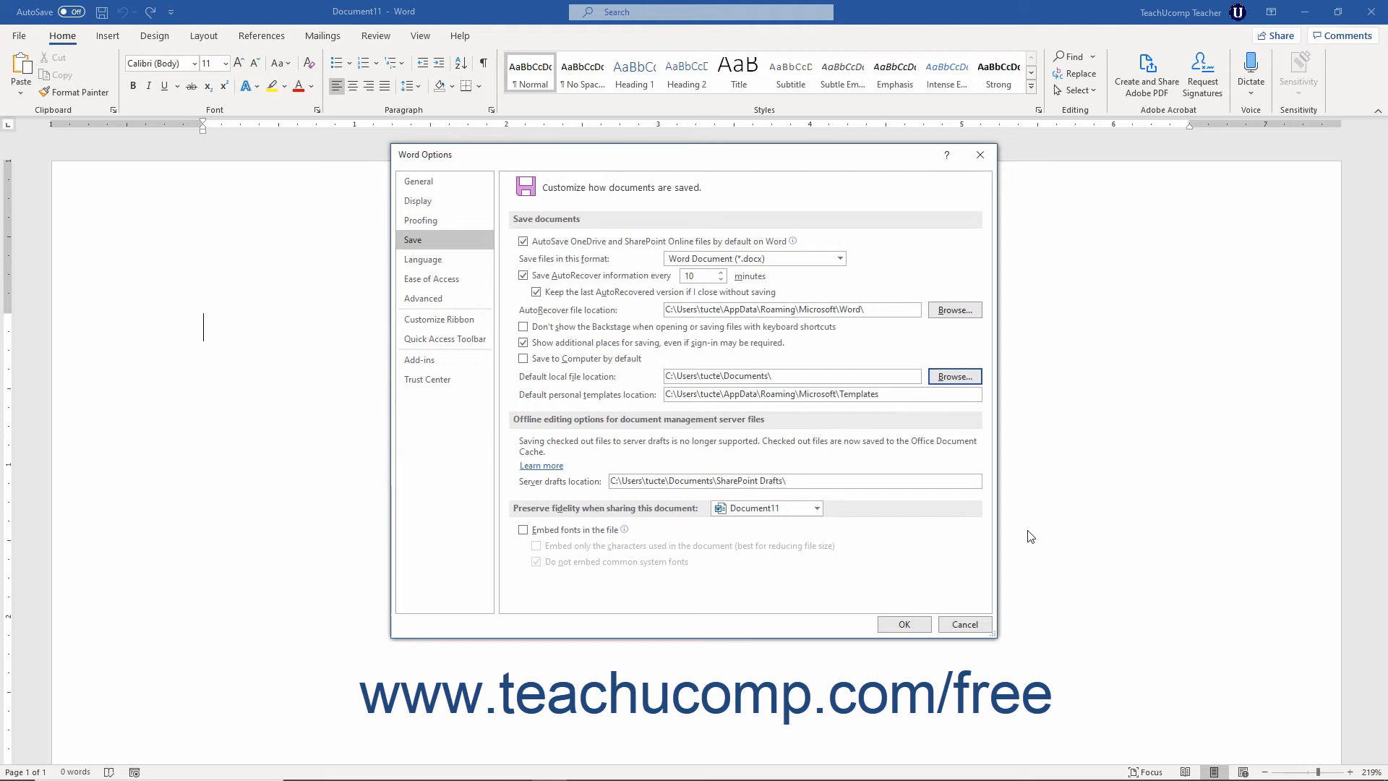
{"action": "mouse_move", "coordinate": [893, 411]}
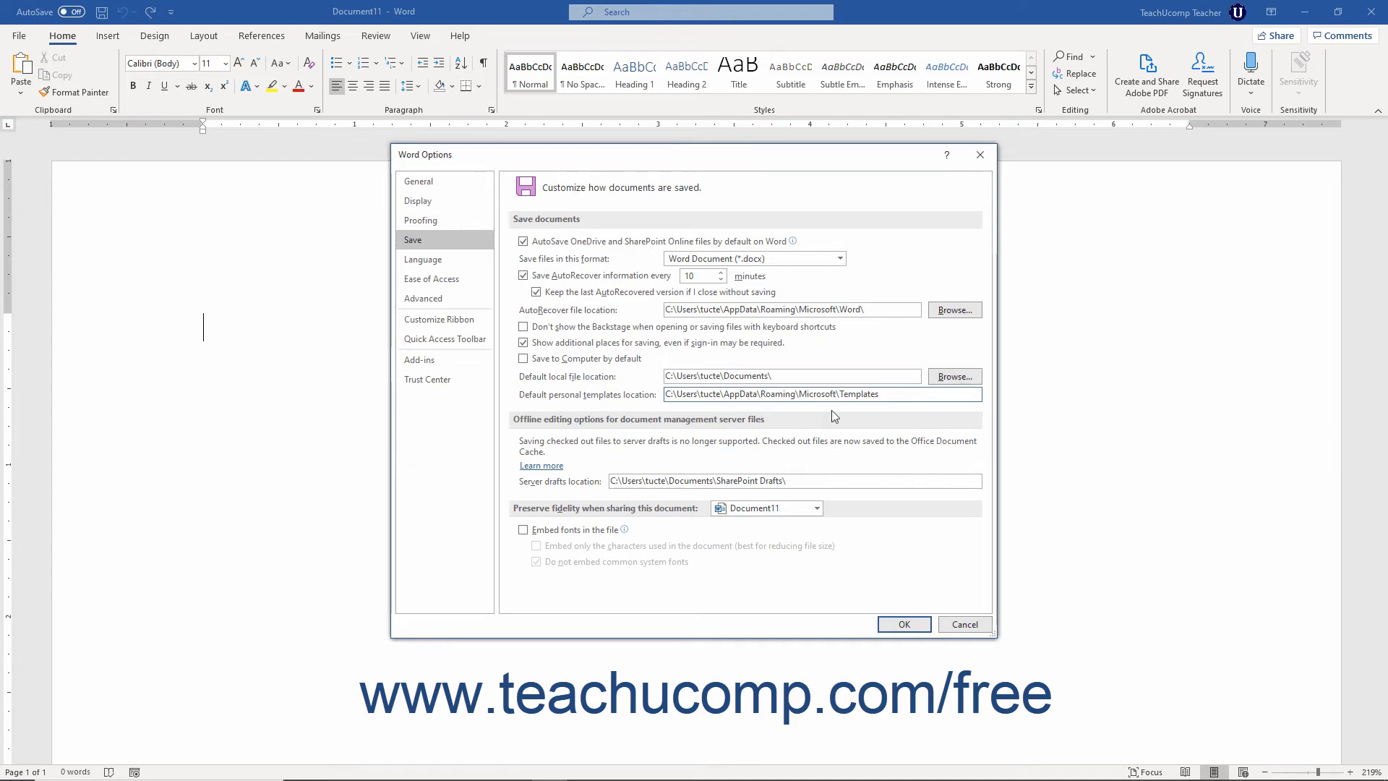
{"action": "mouse_move", "coordinate": [653, 432]}
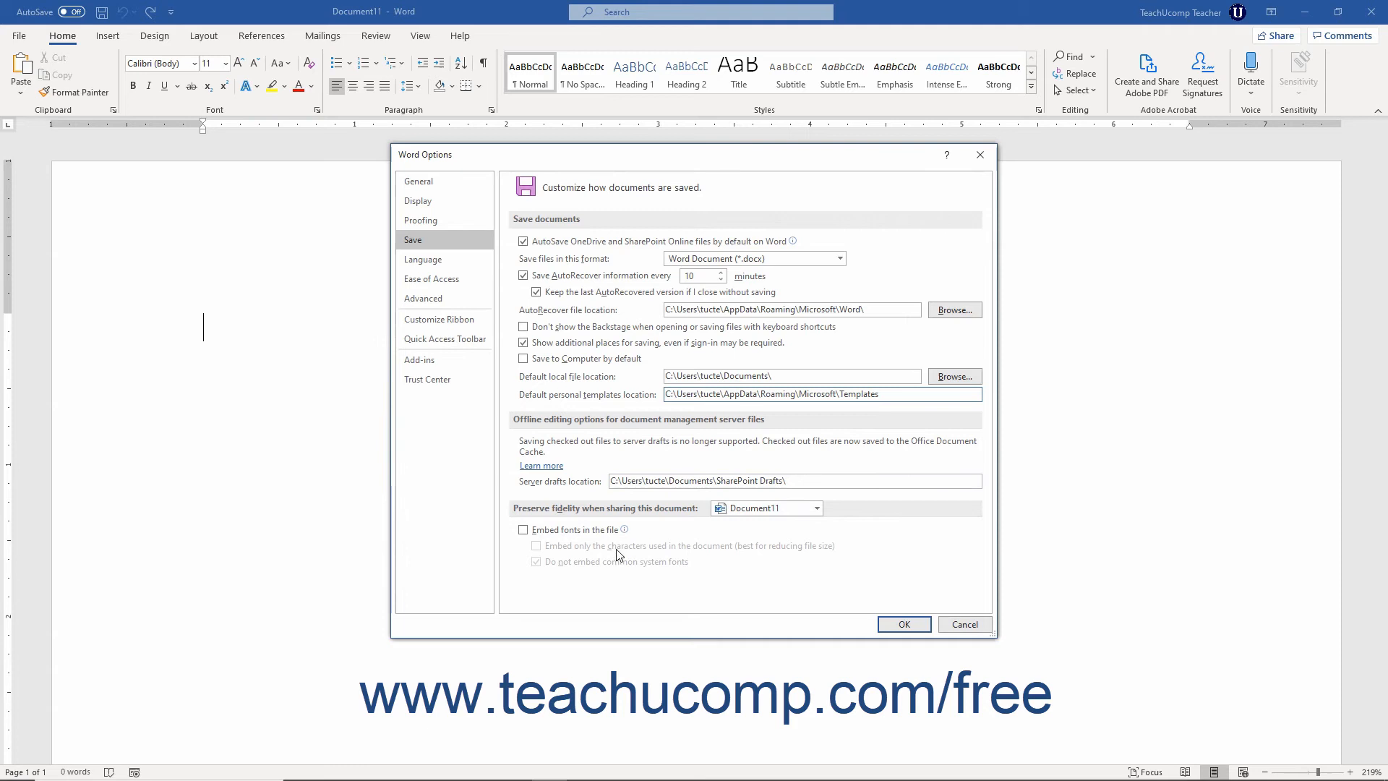
{"action": "mouse_move", "coordinate": [605, 518]}
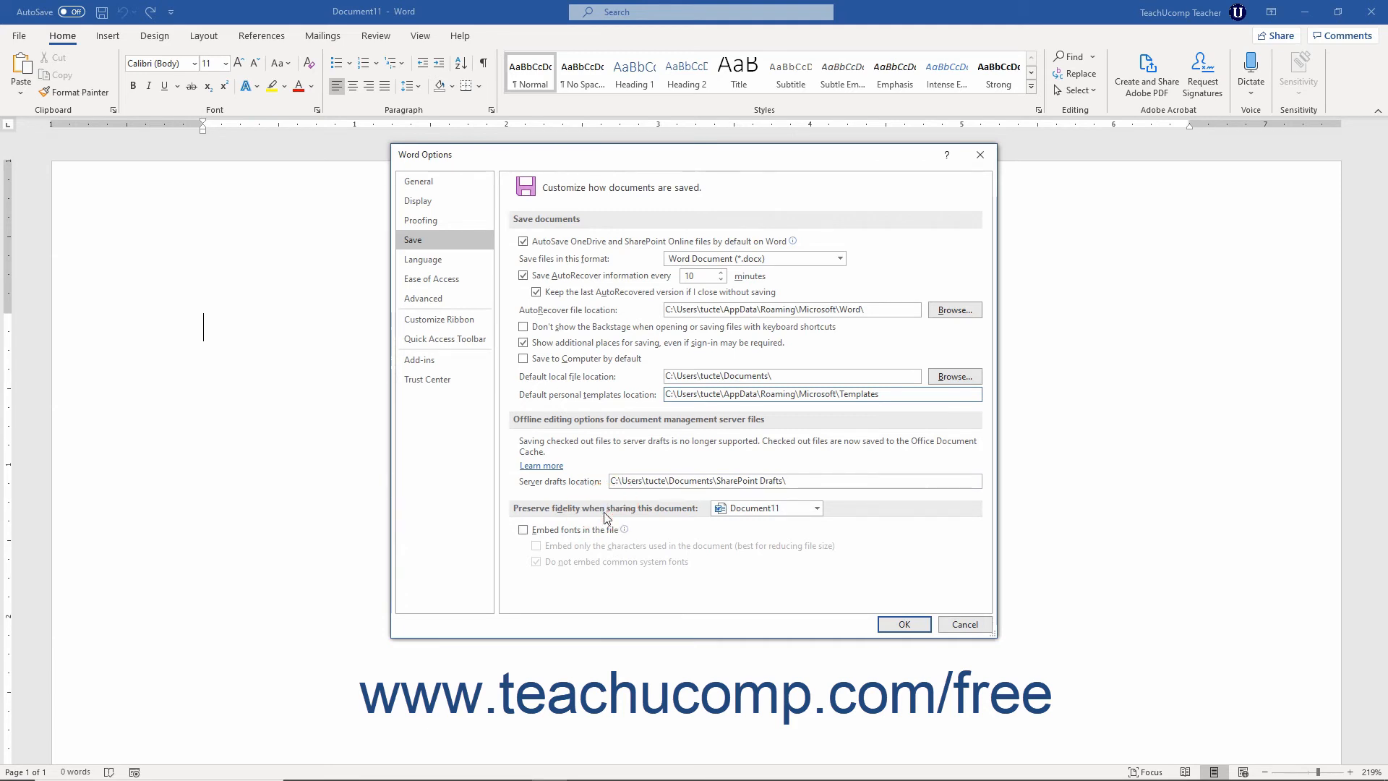
Switch to the Language category listing Office display and proofing languages.
{"action": "left_click", "coordinate": [422, 258]}
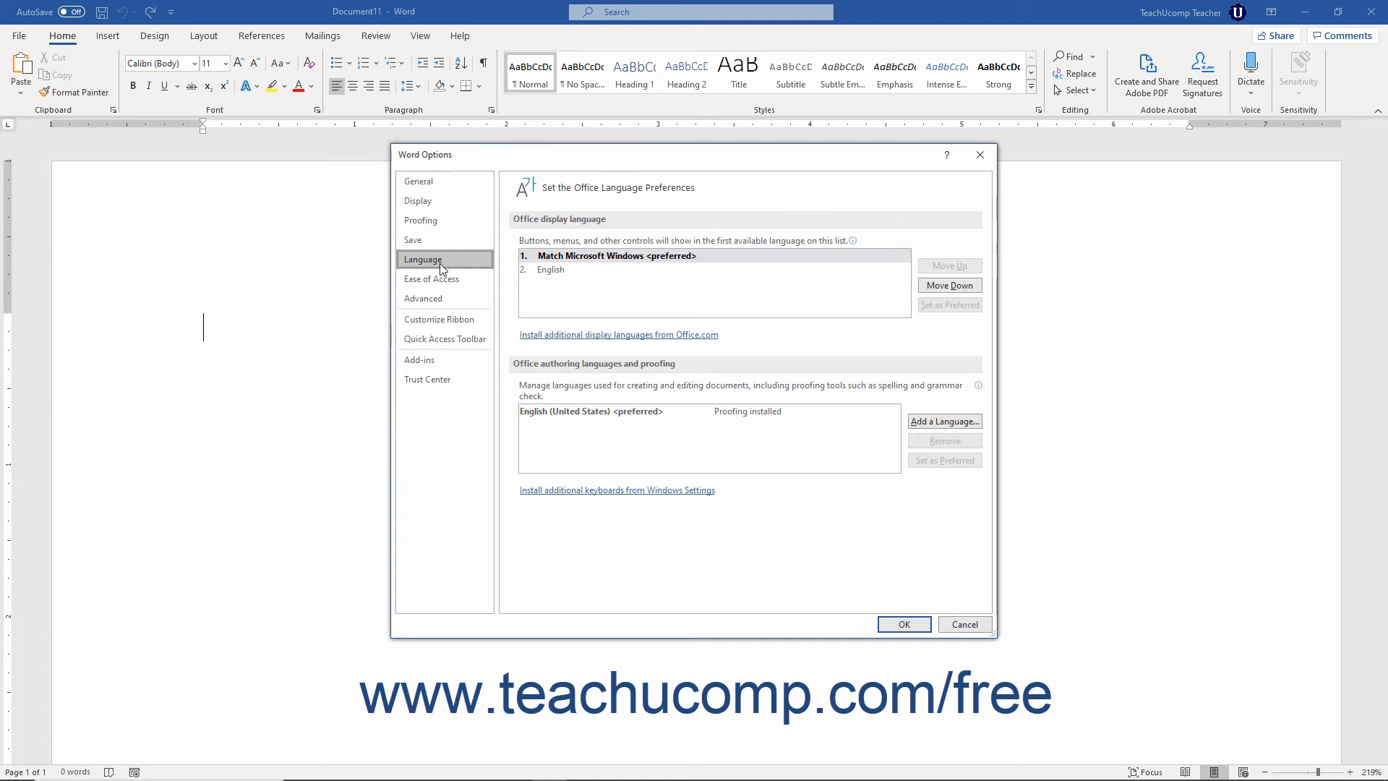
In Ease of Access, turn off 'Keep accessibility checker running while I work'.
{"action": "left_click", "coordinate": [431, 279]}
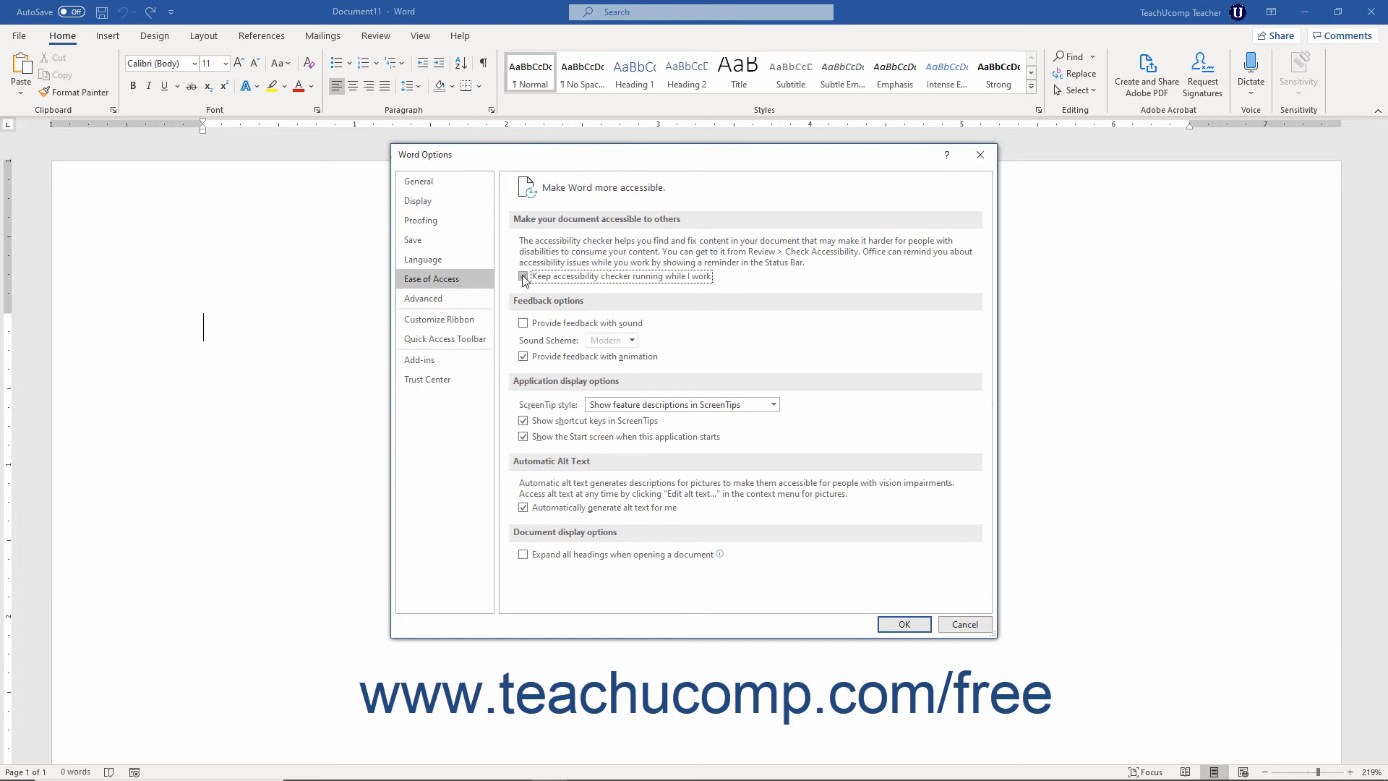
{"action": "left_click", "coordinate": [523, 275]}
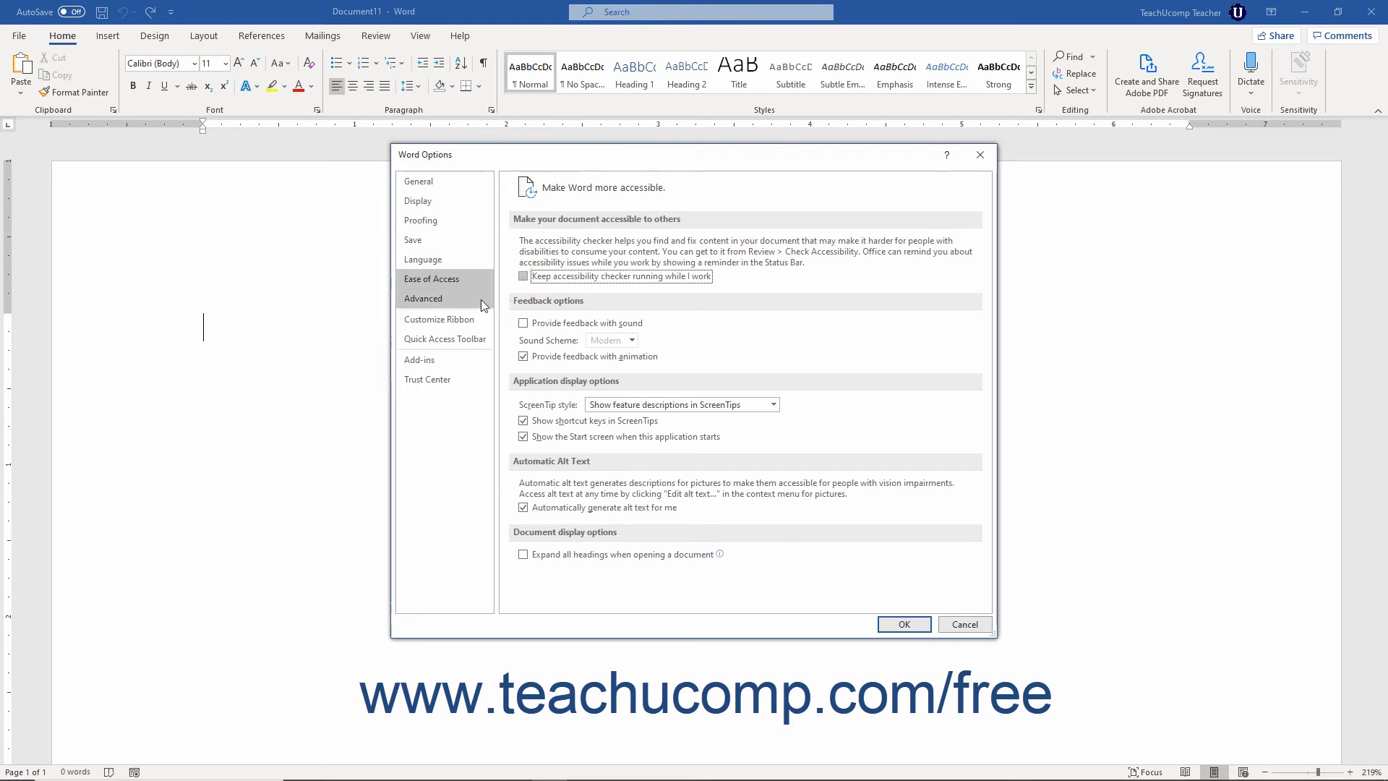
Show the Advanced category and scroll down through editing, display, save and layout options.
{"action": "left_click", "coordinate": [422, 298]}
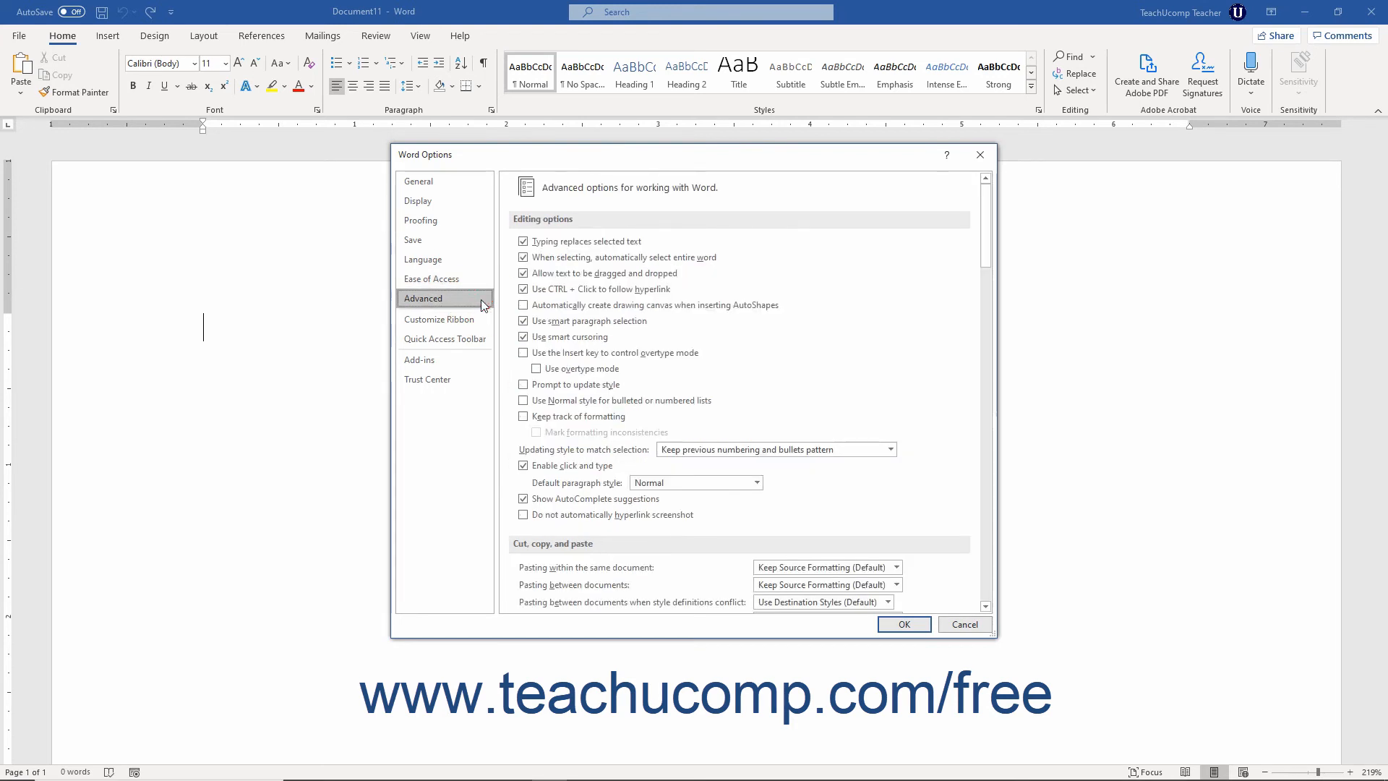
{"action": "scroll", "scroll_direction": "down", "scroll_amount": 3}
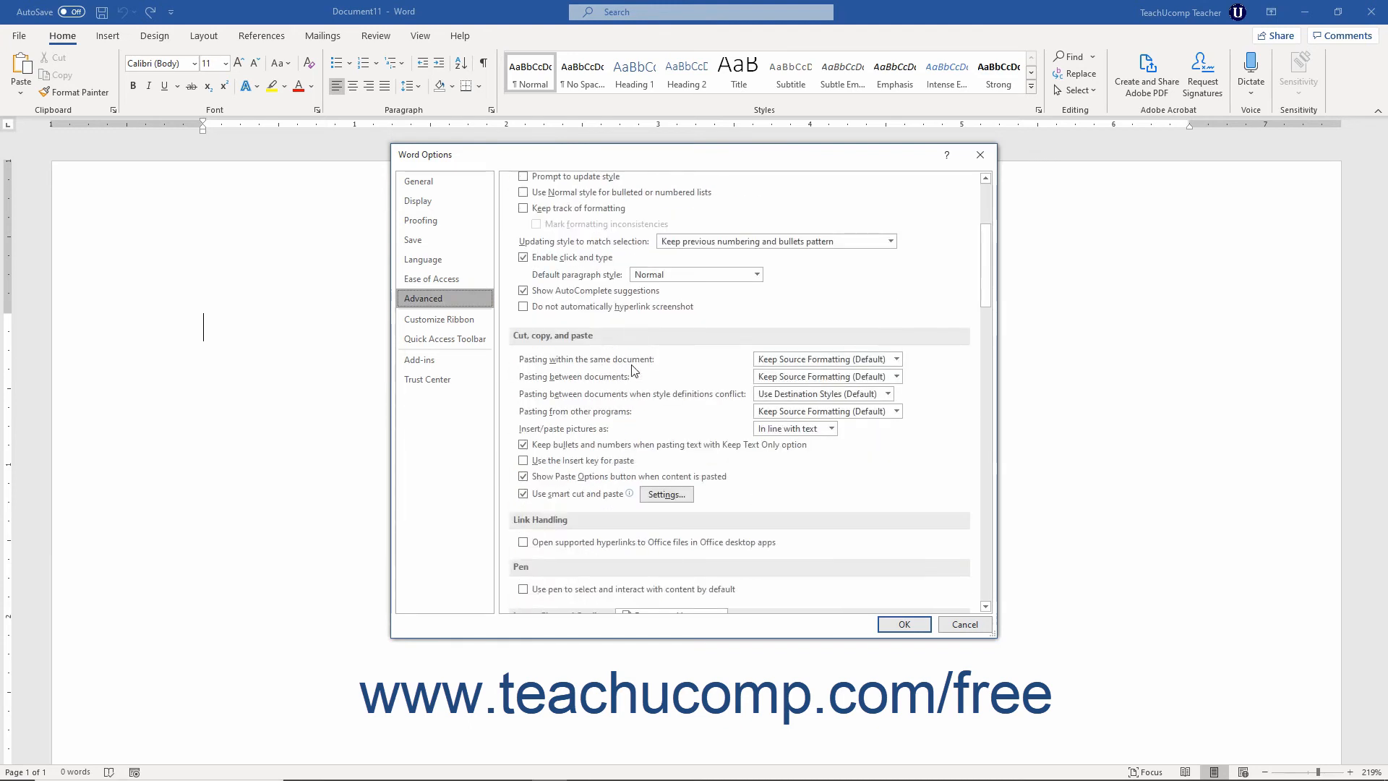
{"action": "scroll", "scroll_direction": "down", "scroll_amount": 3}
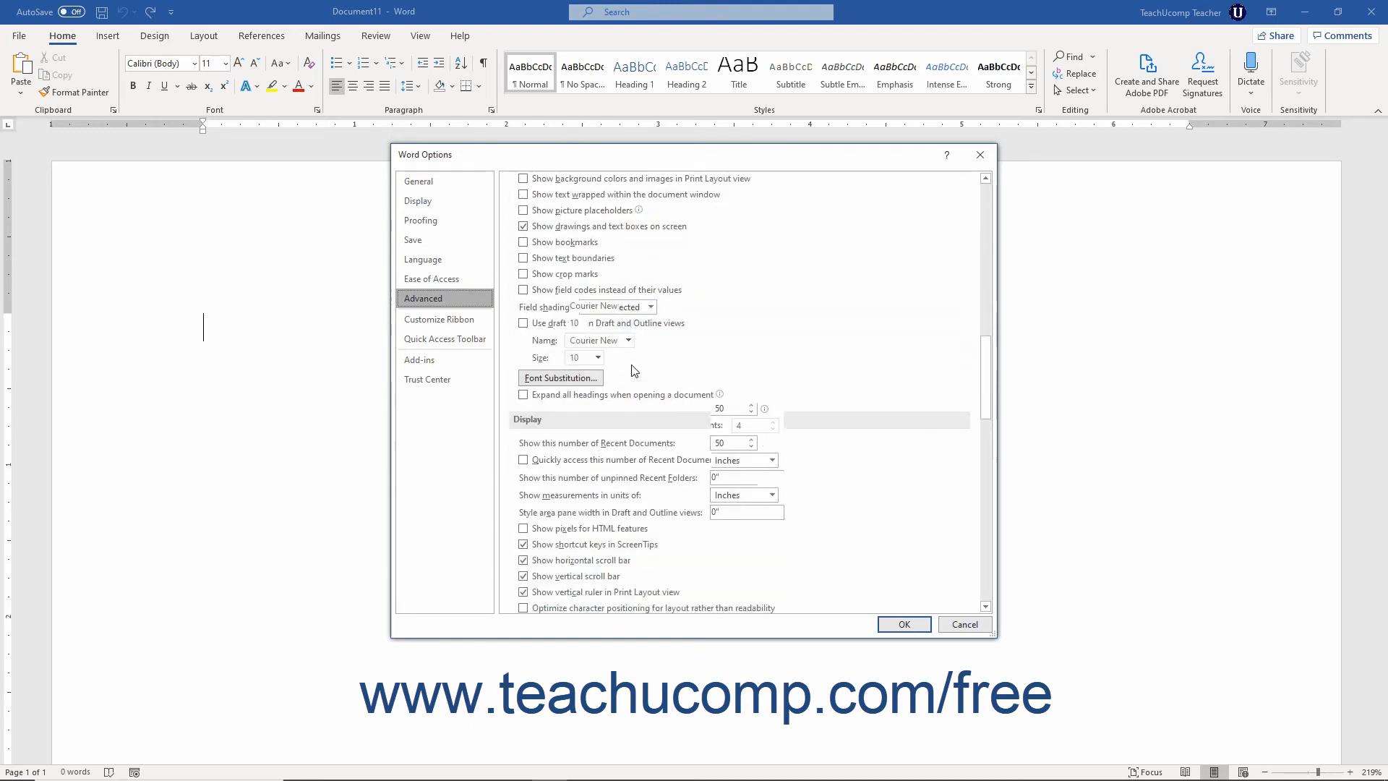
{"action": "scroll", "scroll_direction": "down", "scroll_amount": 3}
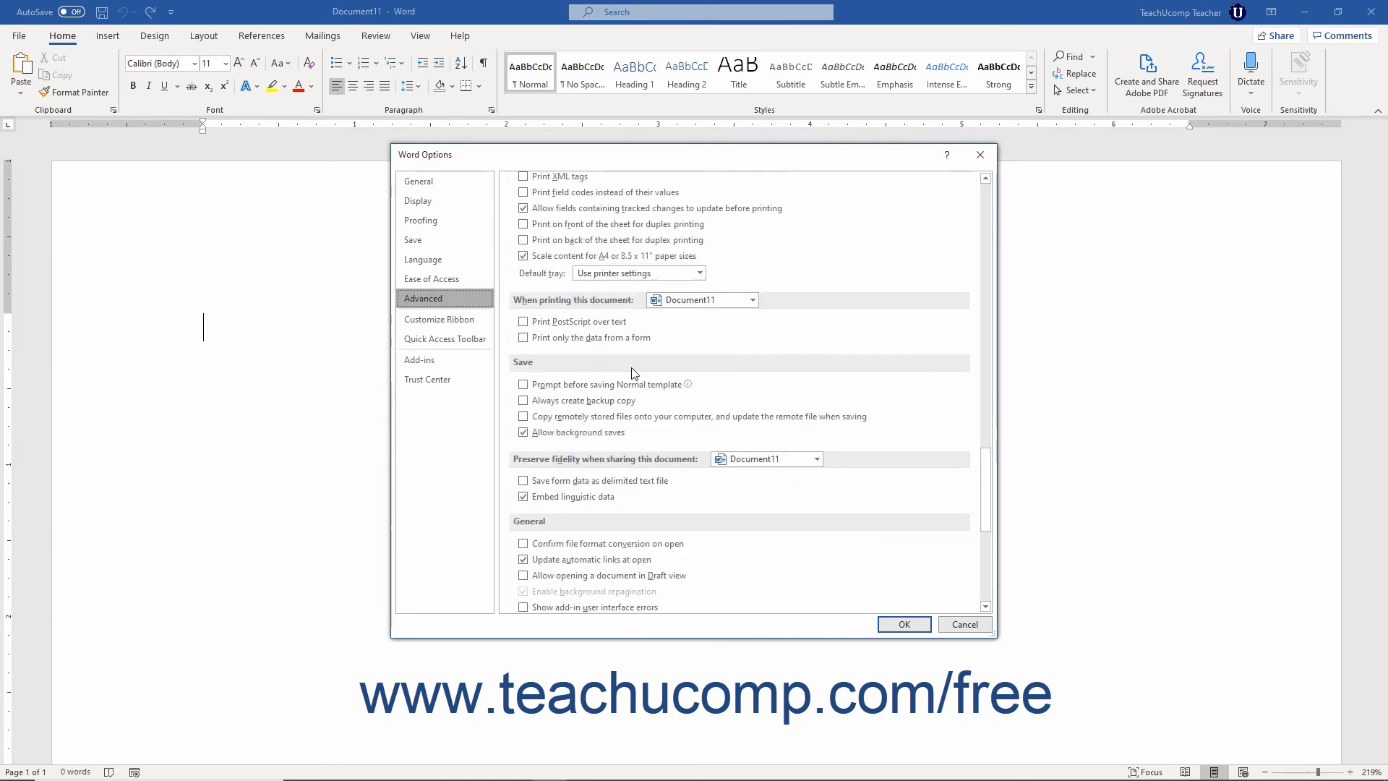
{"action": "scroll", "scroll_direction": "down", "scroll_amount": 3}
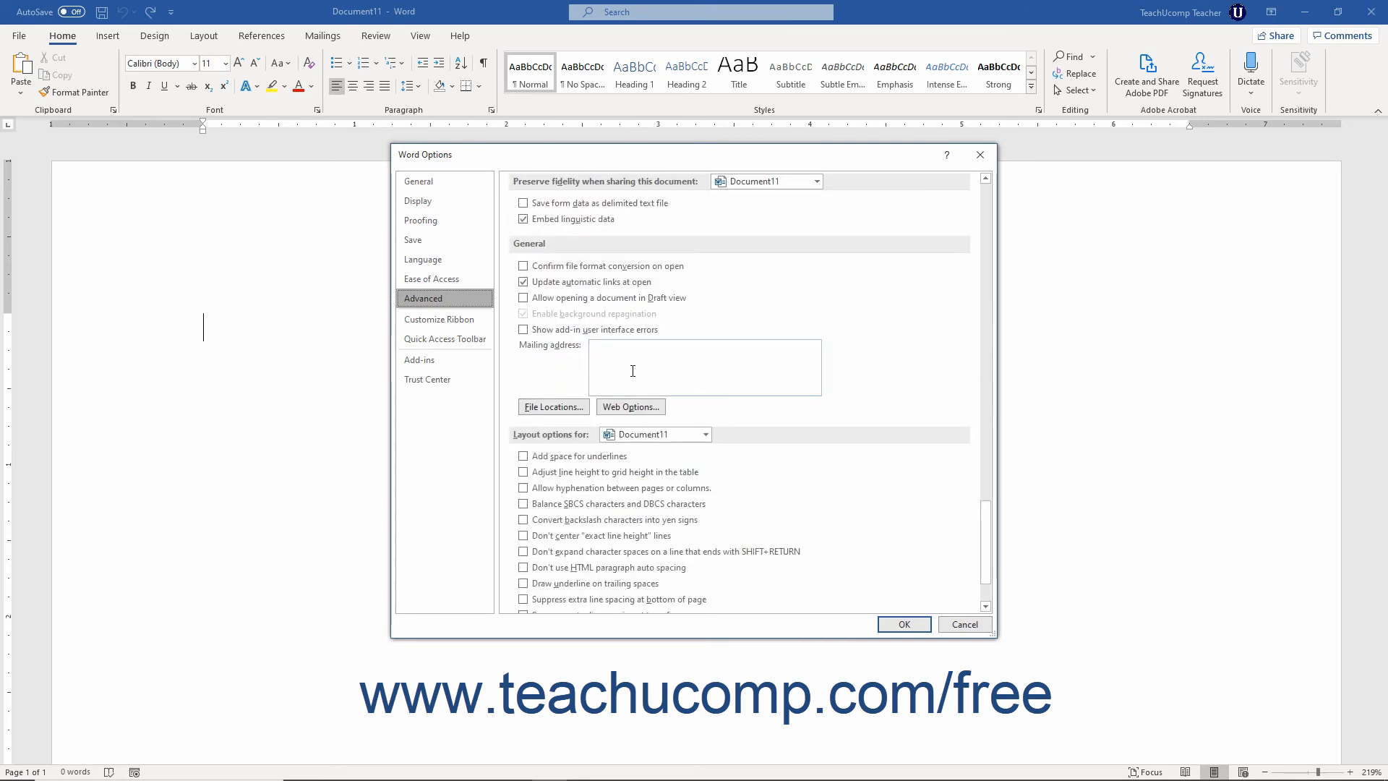
{"action": "mouse_move", "coordinate": [667, 283]}
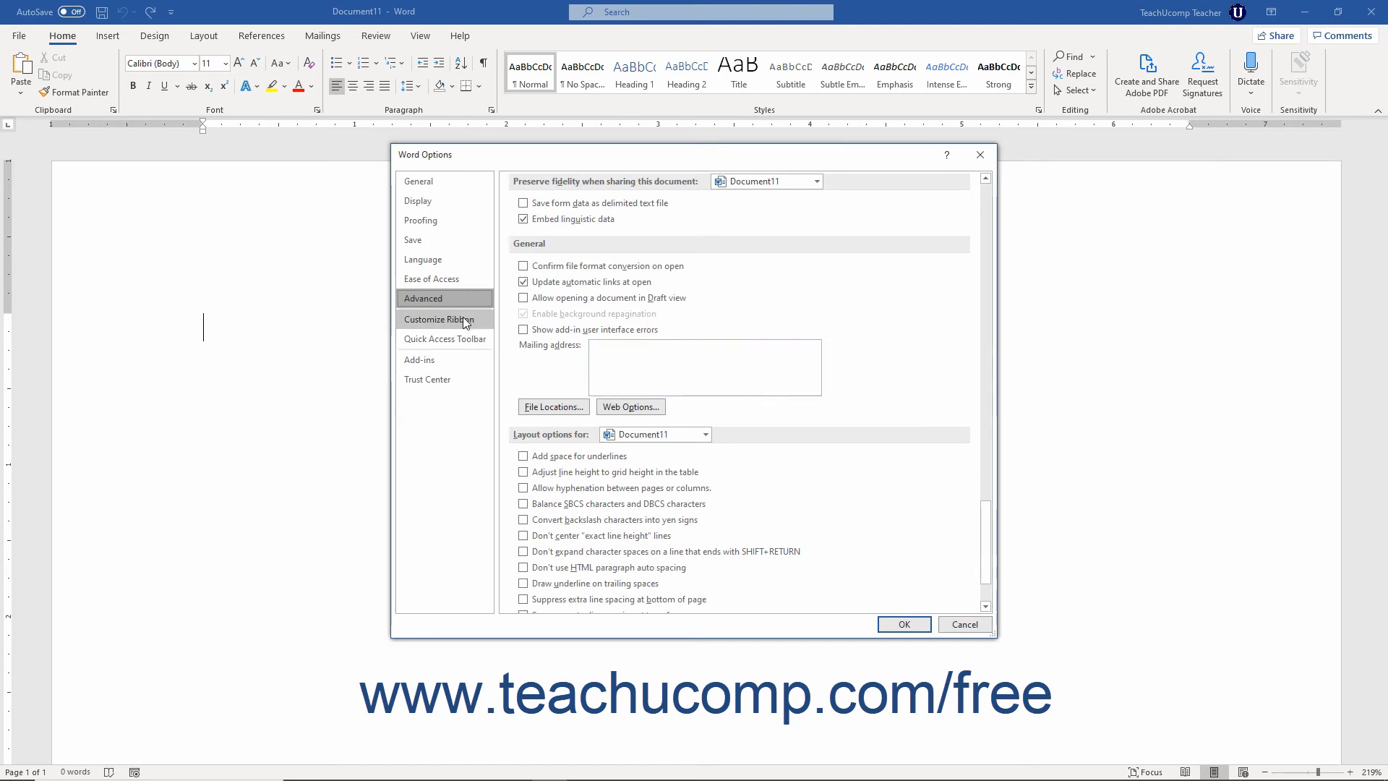
View Customize Ribbon, then the Quick Access Toolbar customization settings.
{"action": "left_click", "coordinate": [441, 320]}
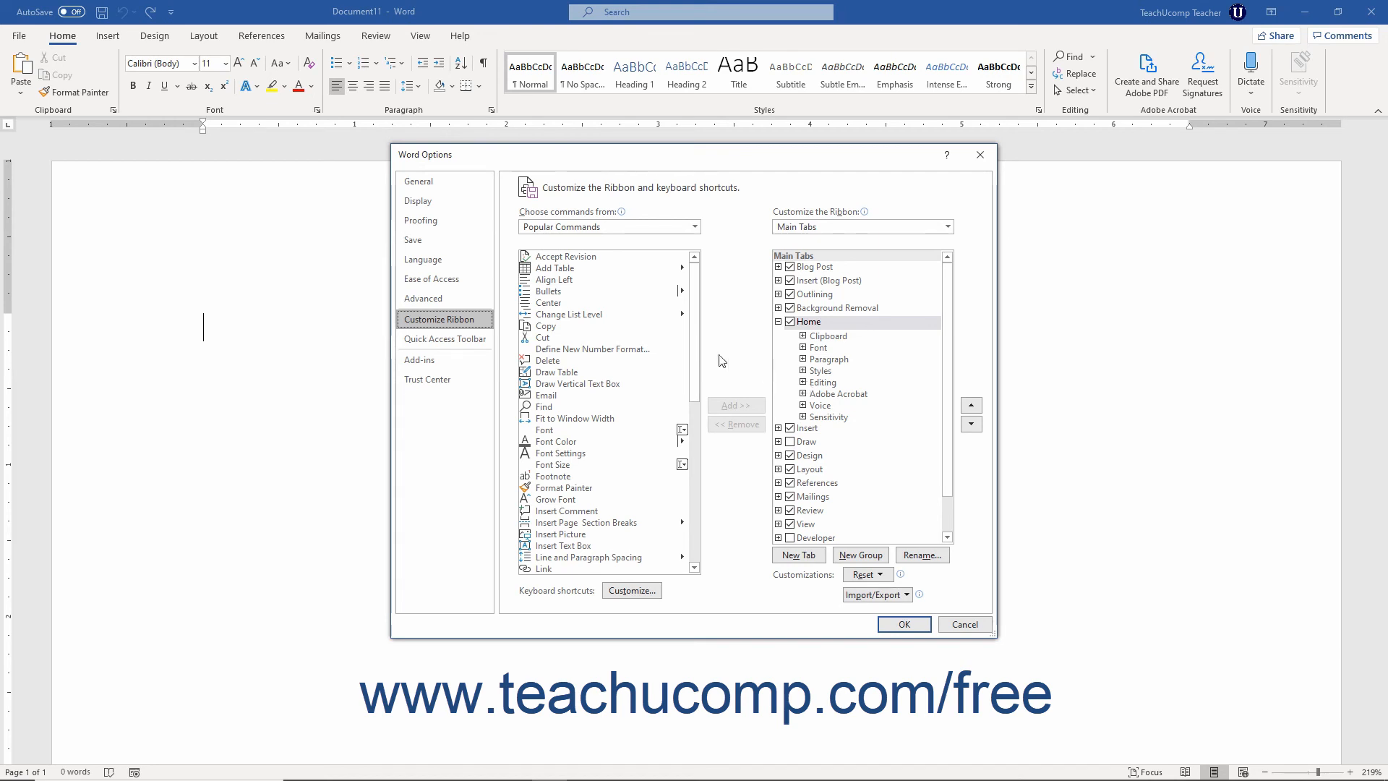
{"action": "left_click", "coordinate": [443, 339]}
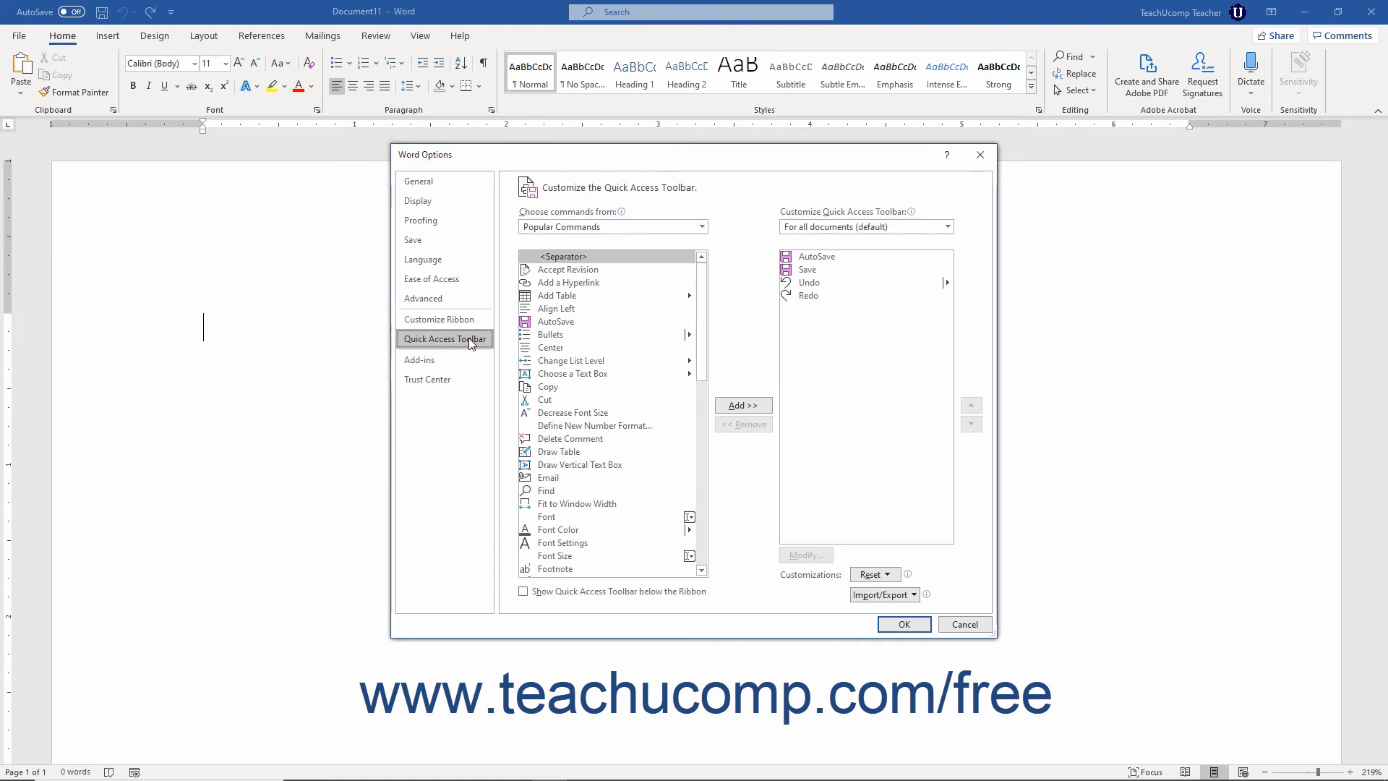
{"action": "mouse_move", "coordinate": [448, 362]}
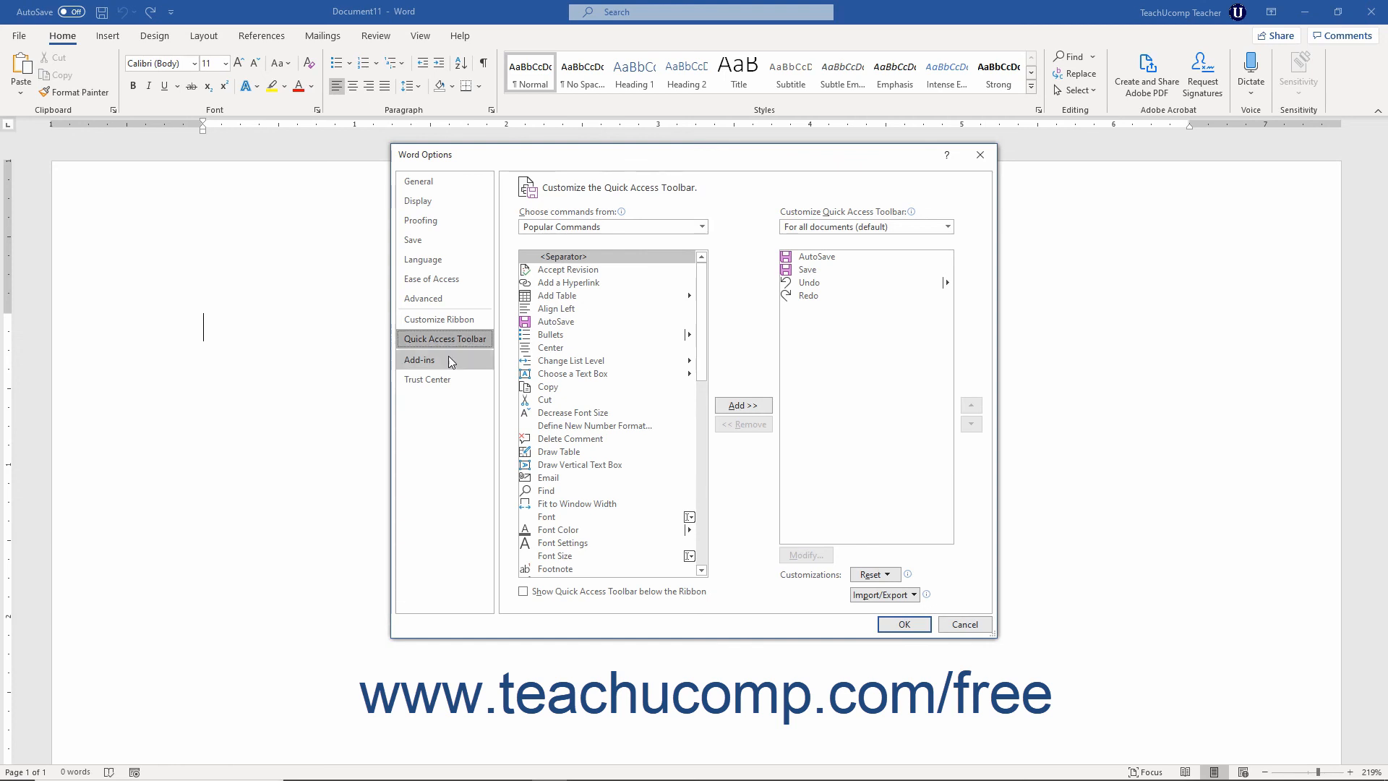
Review Add-ins and Trust Center, then confirm with OK to return to the blank document.
{"action": "left_click", "coordinate": [419, 360]}
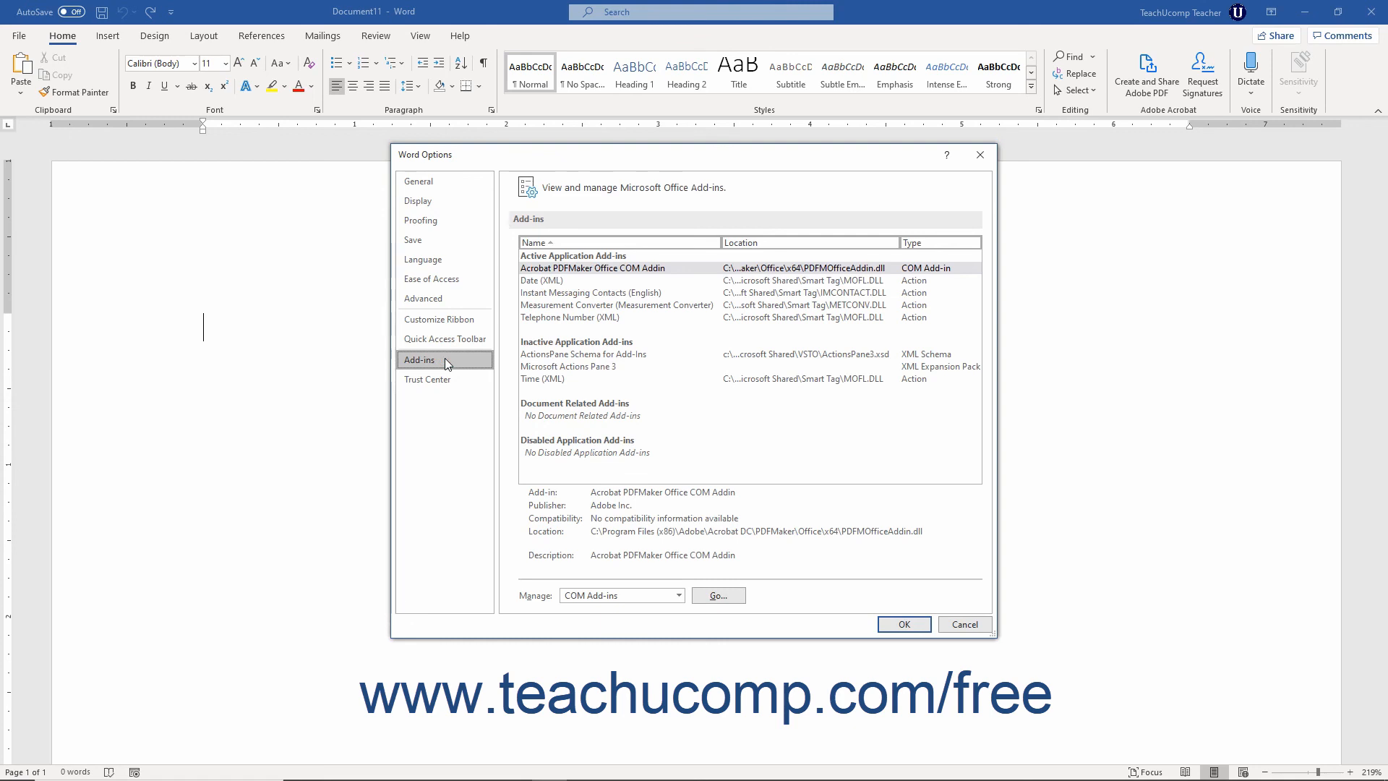
{"action": "left_click", "coordinate": [426, 378]}
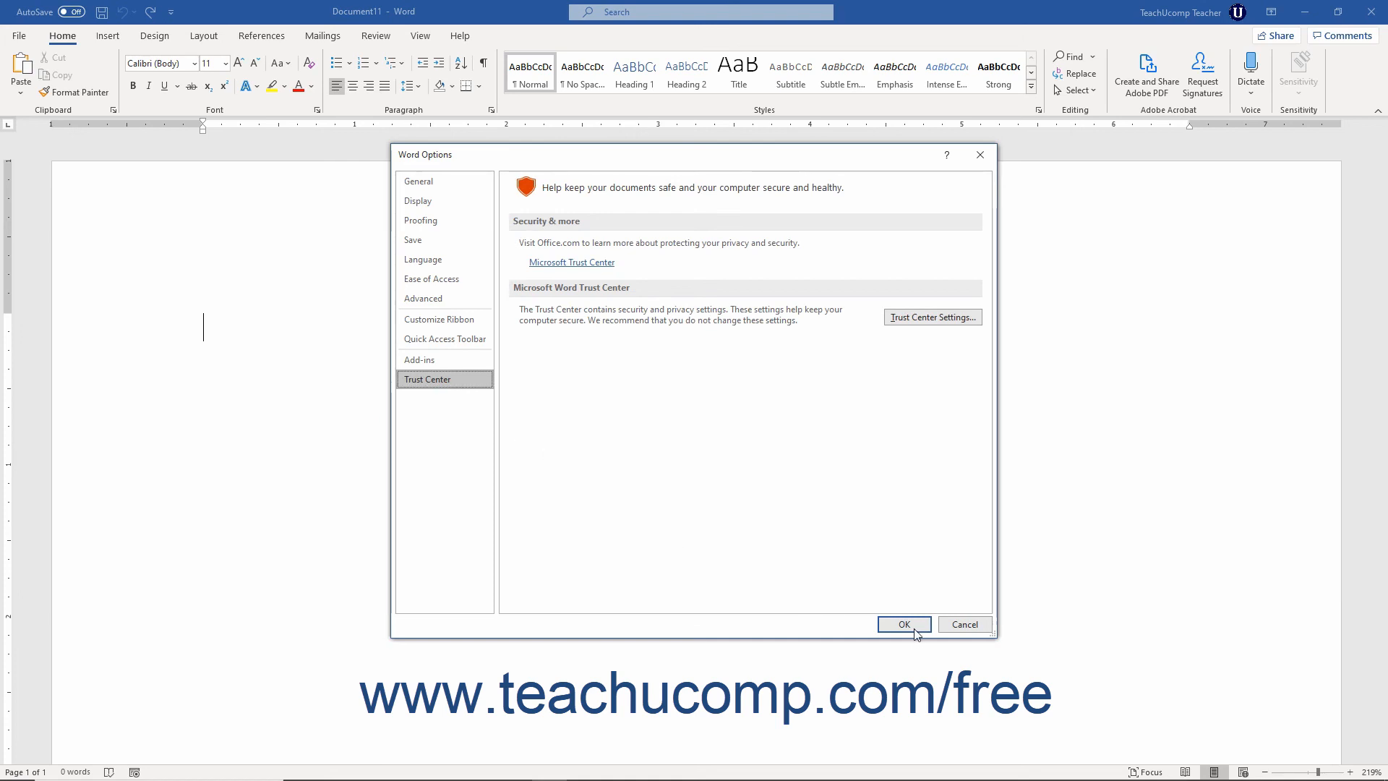
{"action": "left_click", "coordinate": [902, 625]}
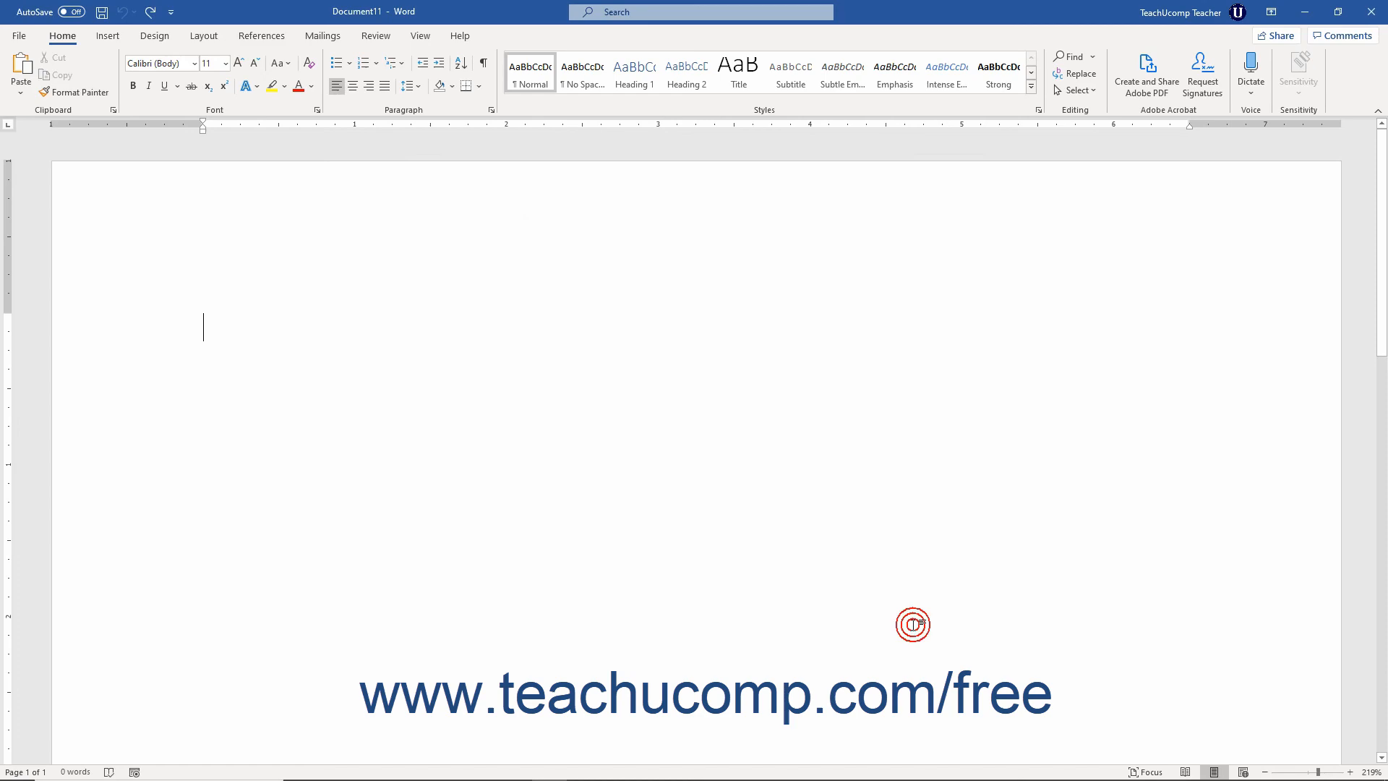